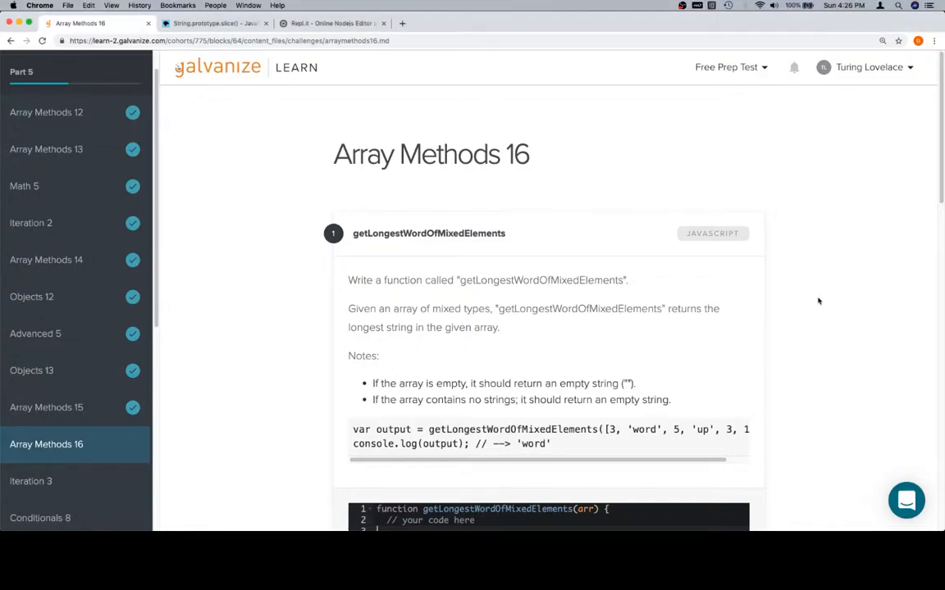
pyautogui.moveTo(574, 253)
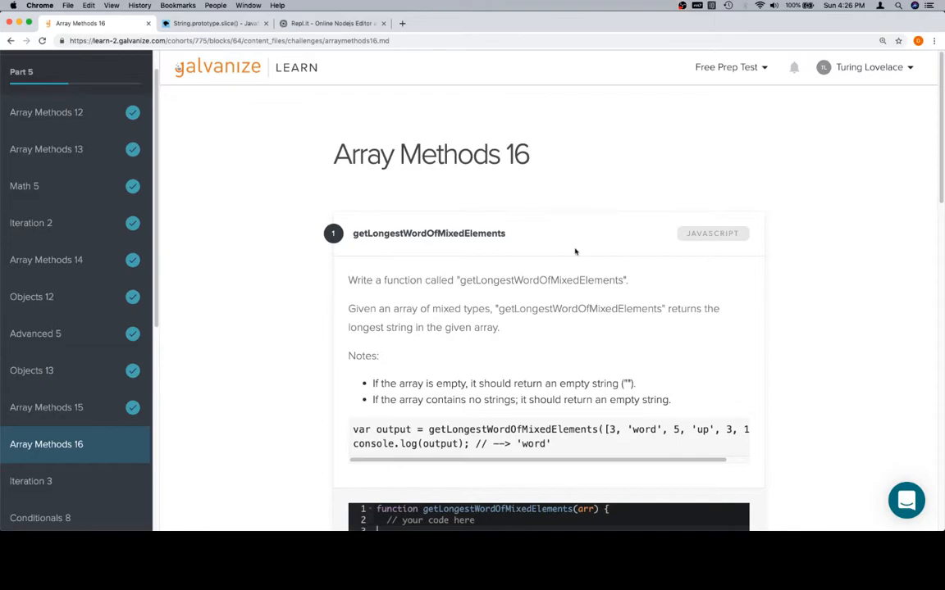
# Scroll through the getLongestWordOfMixedElements prompt down to its starter function
pyautogui.scroll(-3)
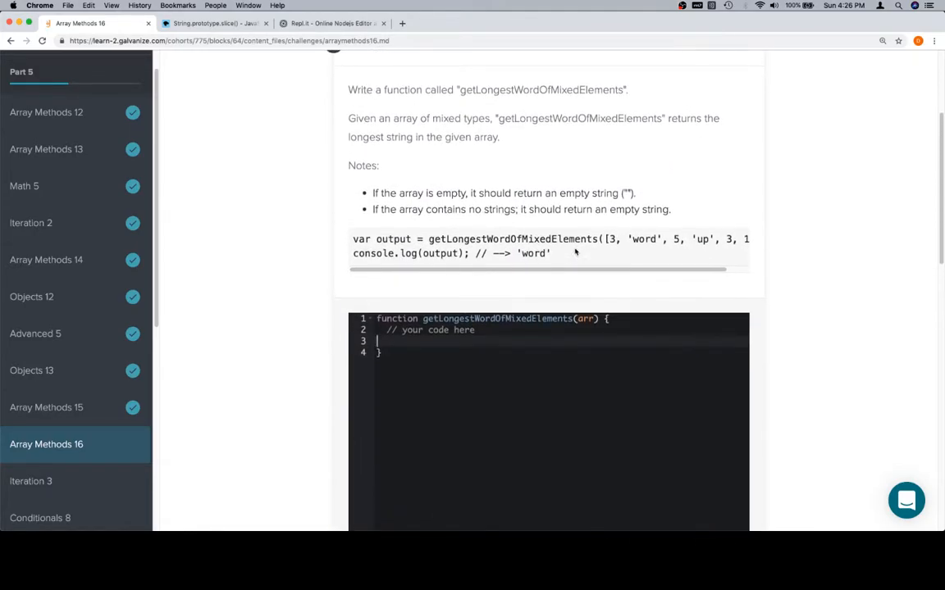
pyautogui.scroll(-3)
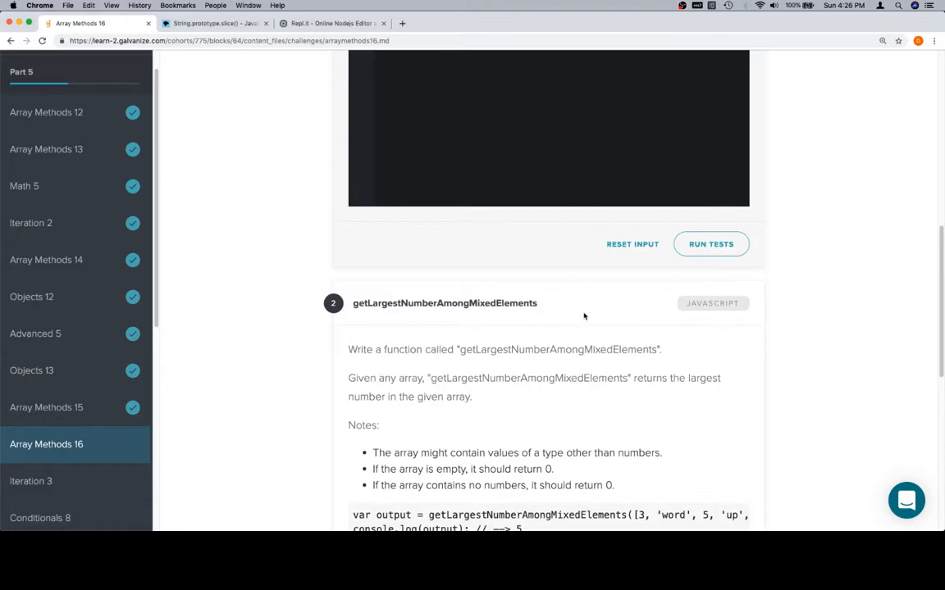
pyautogui.scroll(-3)
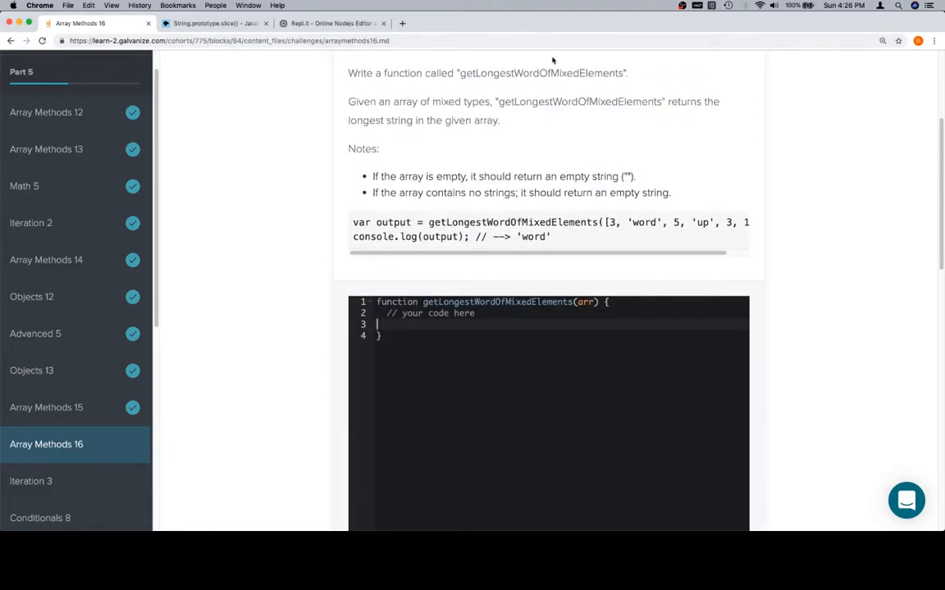
pyautogui.moveTo(561, 142)
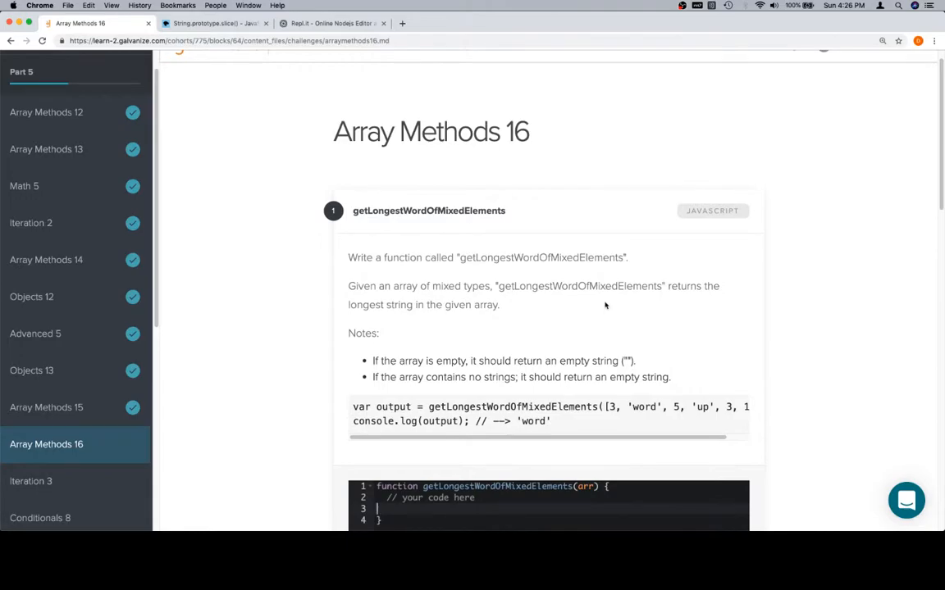
pyautogui.scroll(-3)
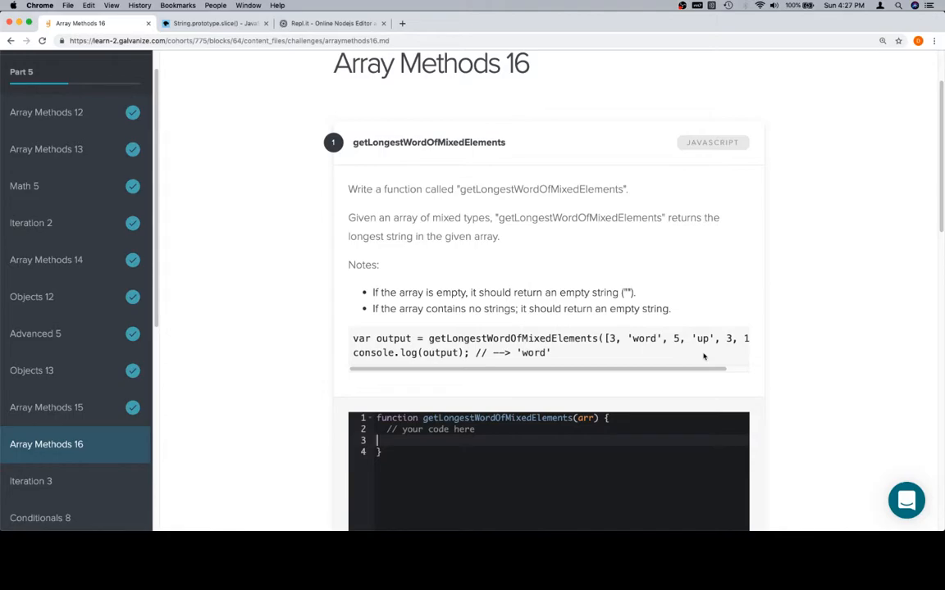
pyautogui.moveTo(581, 276)
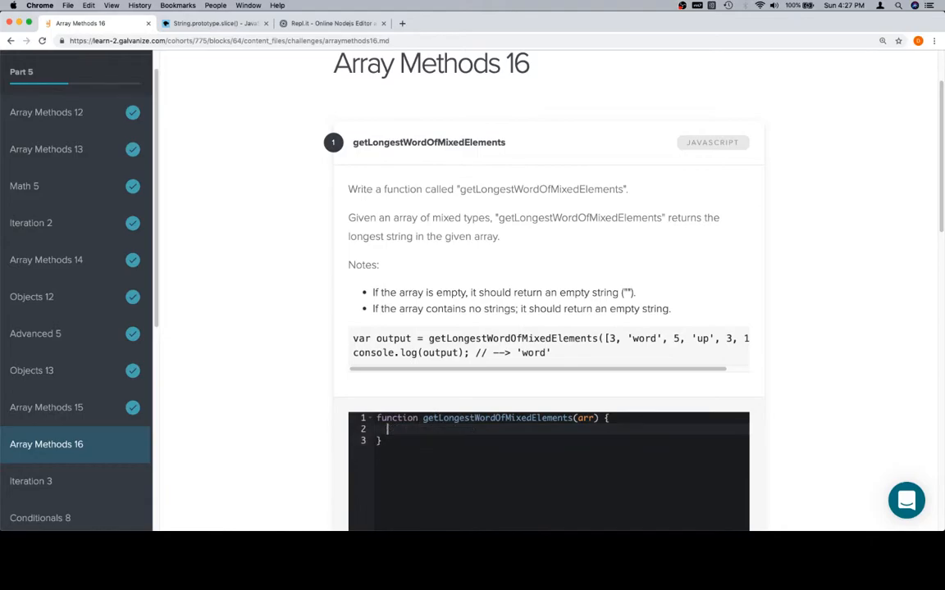
# Return "" when arr.length is 0, then declare var words = [];
pyautogui.write('if (arr.length === 0) {')
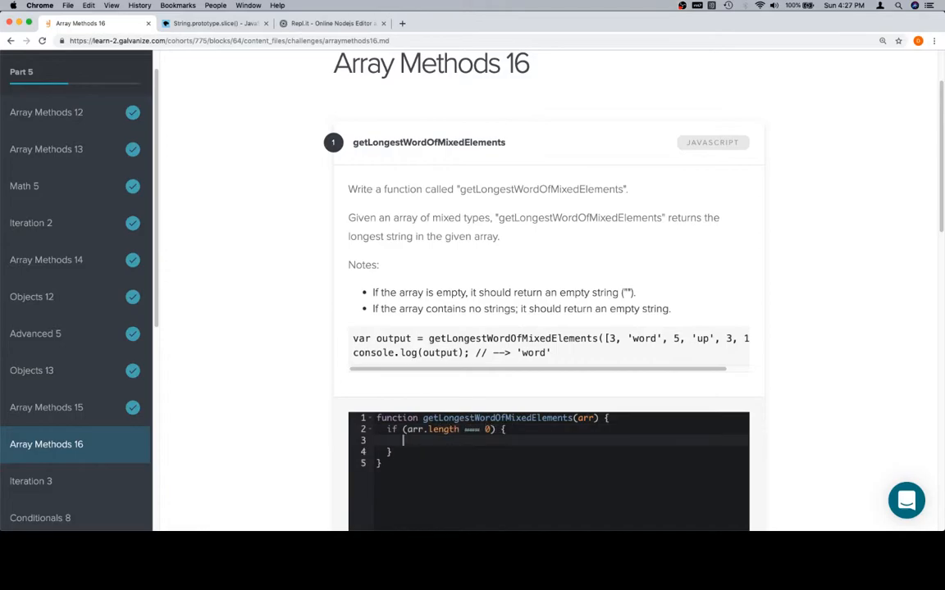
pyautogui.write('return')
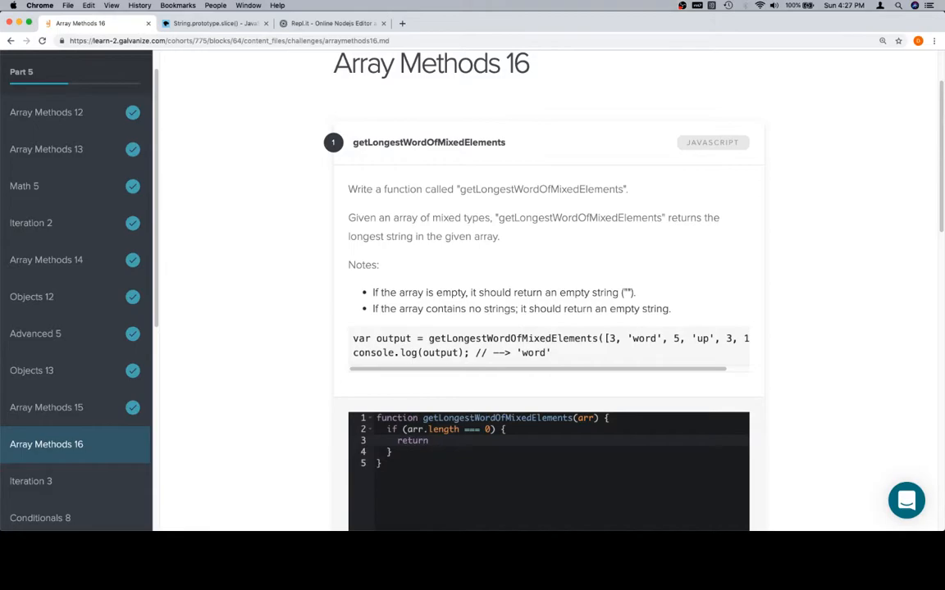
pyautogui.write('"";')
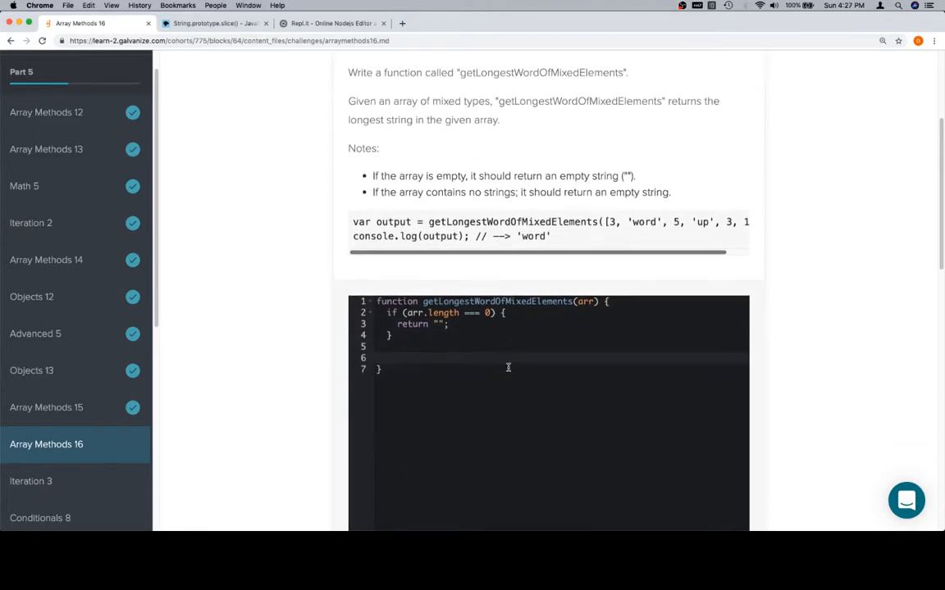
pyautogui.write('var')
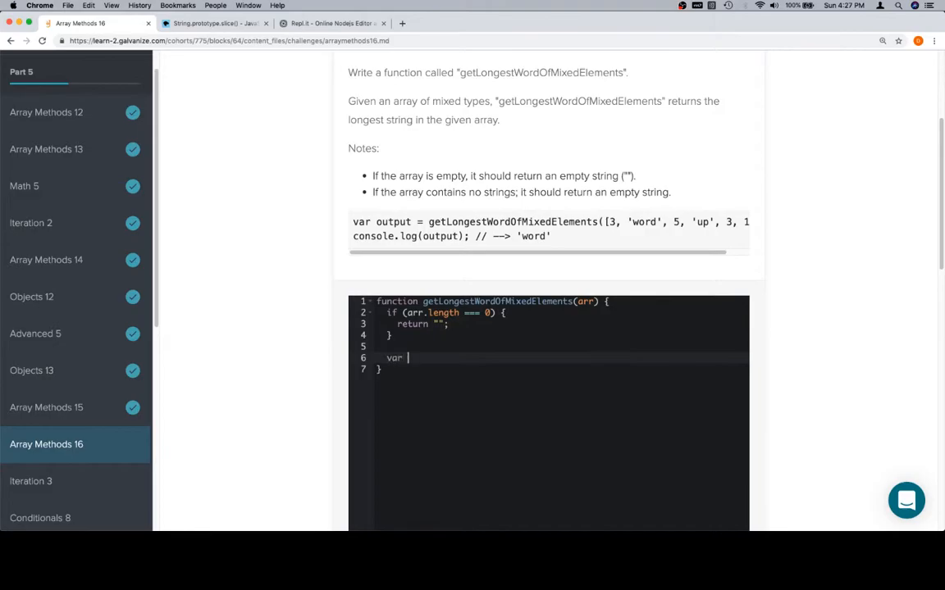
pyautogui.write('words =')
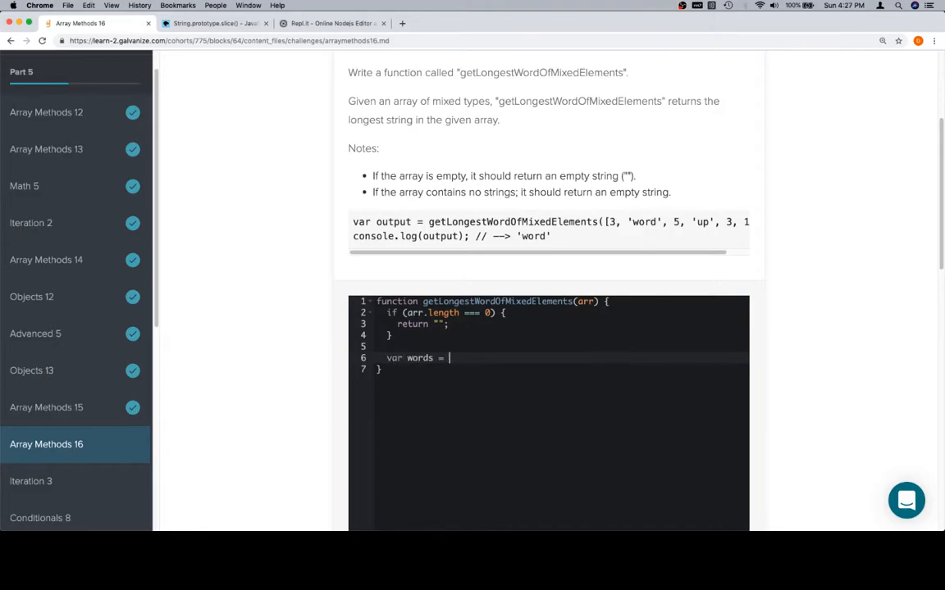
pyautogui.write('[];')
pyautogui.write('for (var i ')
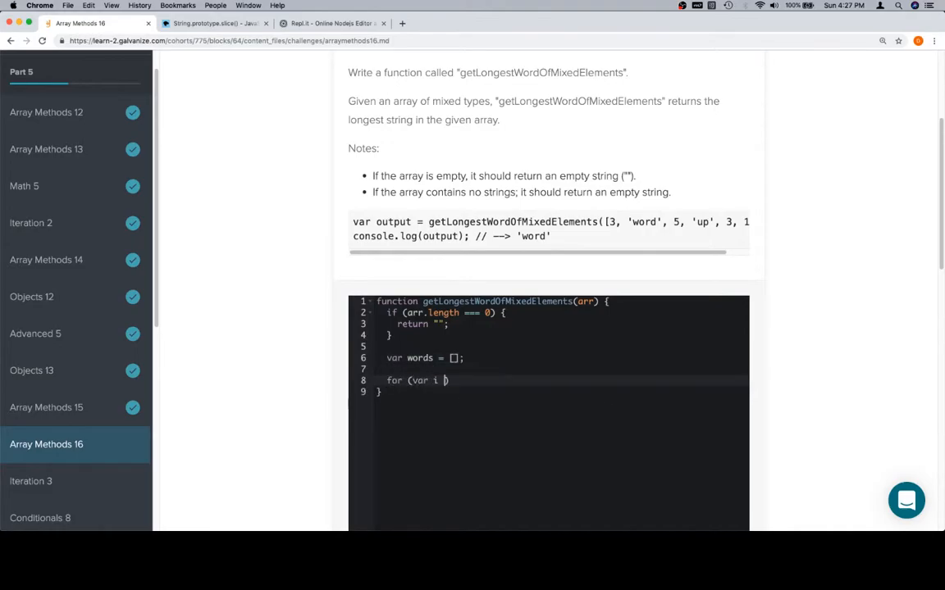
# Write the for loop header iterating i from 0 to arr.length
pyautogui.write('= 0; i <arr.l')
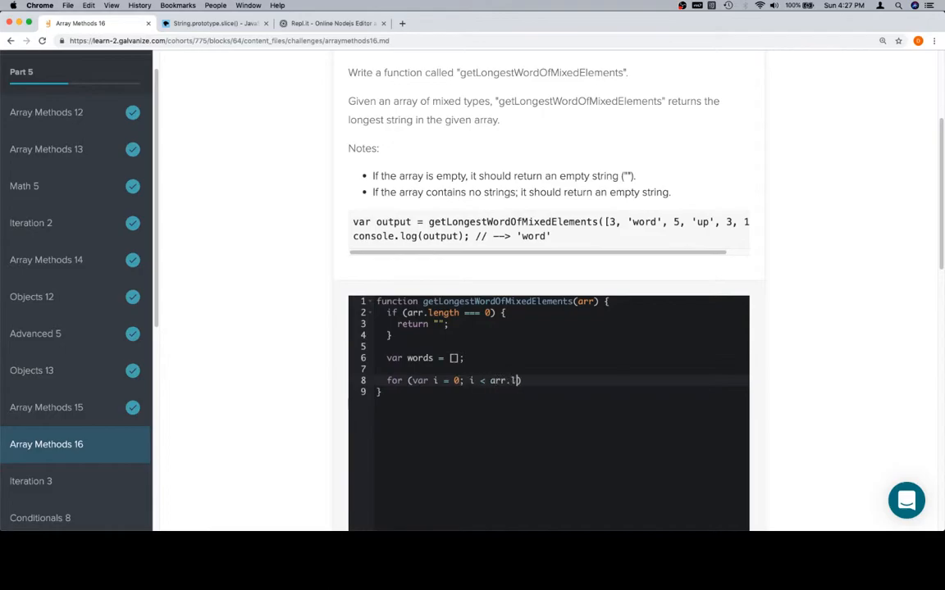
pyautogui.write('ength; i')
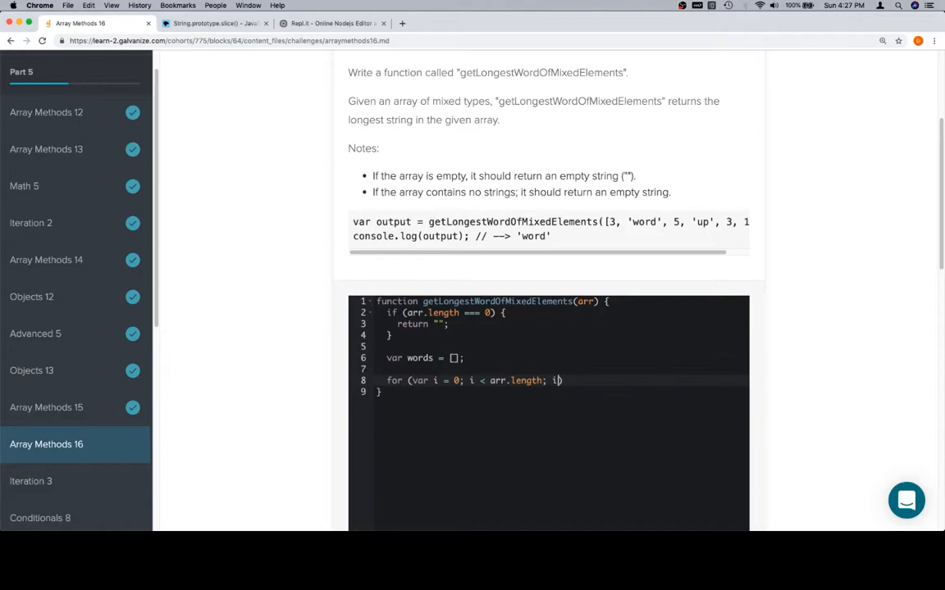
pyautogui.write('++')
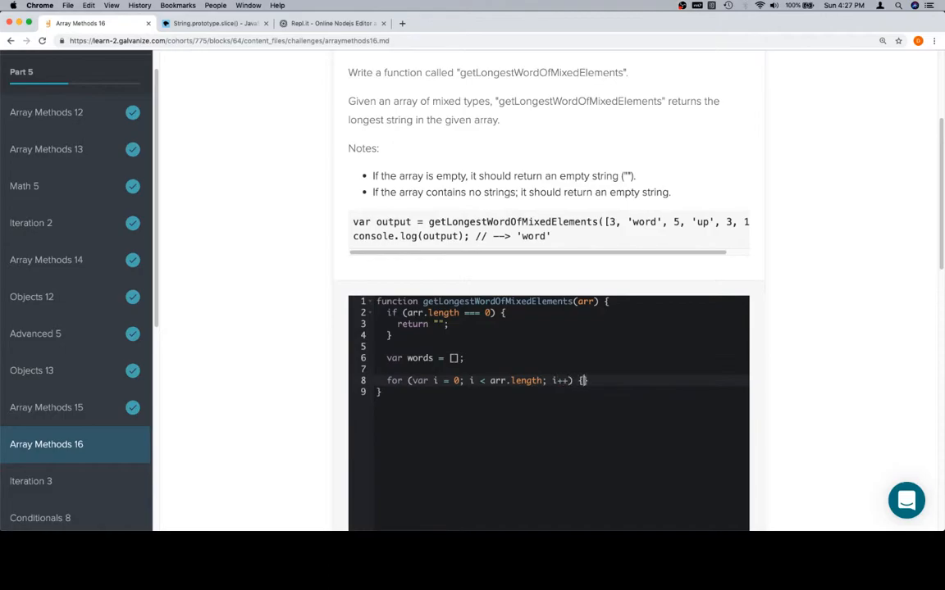
# Inside the loop, push arr[i] into words when typeof arr[i] is "string"
pyautogui.write('if (typeof')
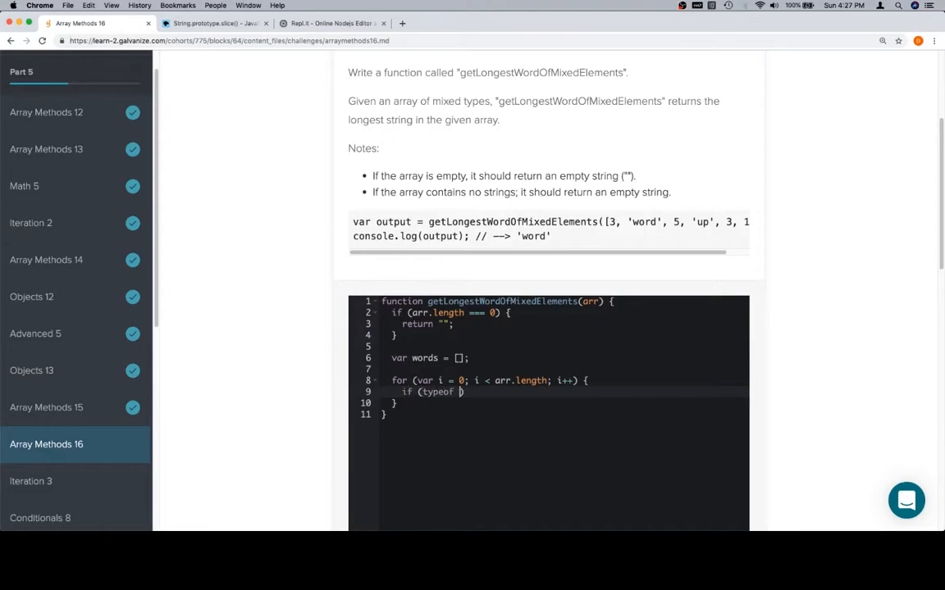
pyautogui.write('arr')
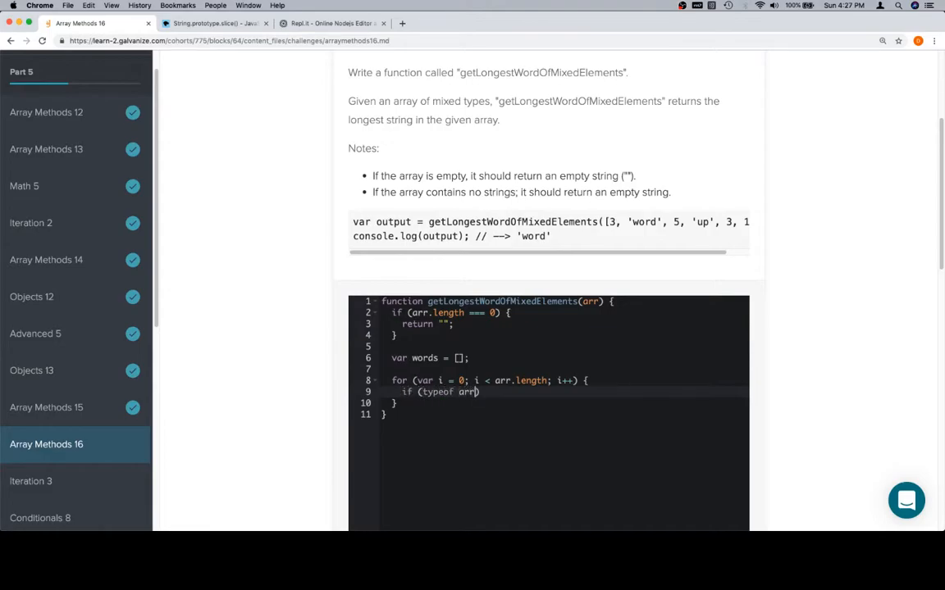
pyautogui.write('[i] === "string')
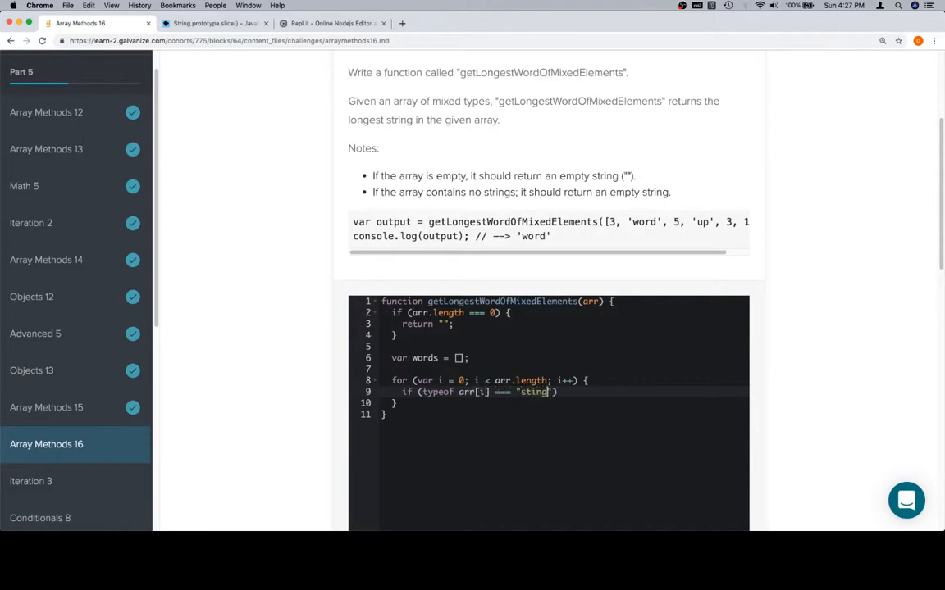
pyautogui.write('r')
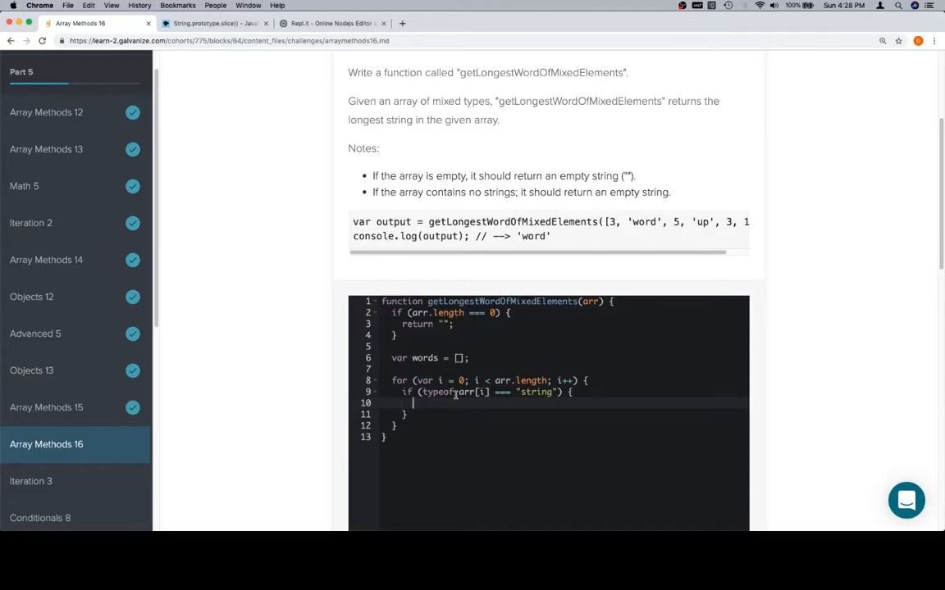
pyautogui.write('words.pus')
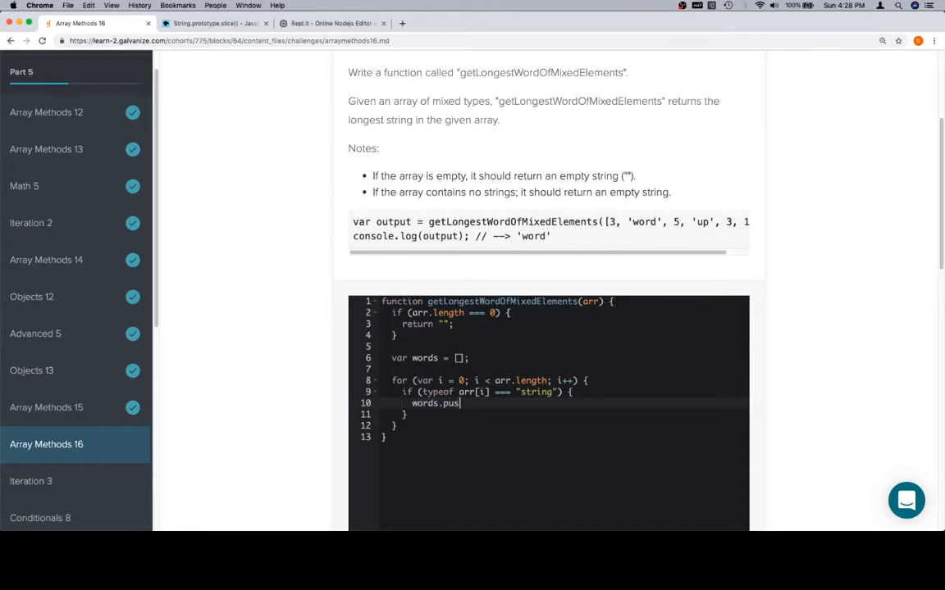
pyautogui.write('h(arr[o]);')
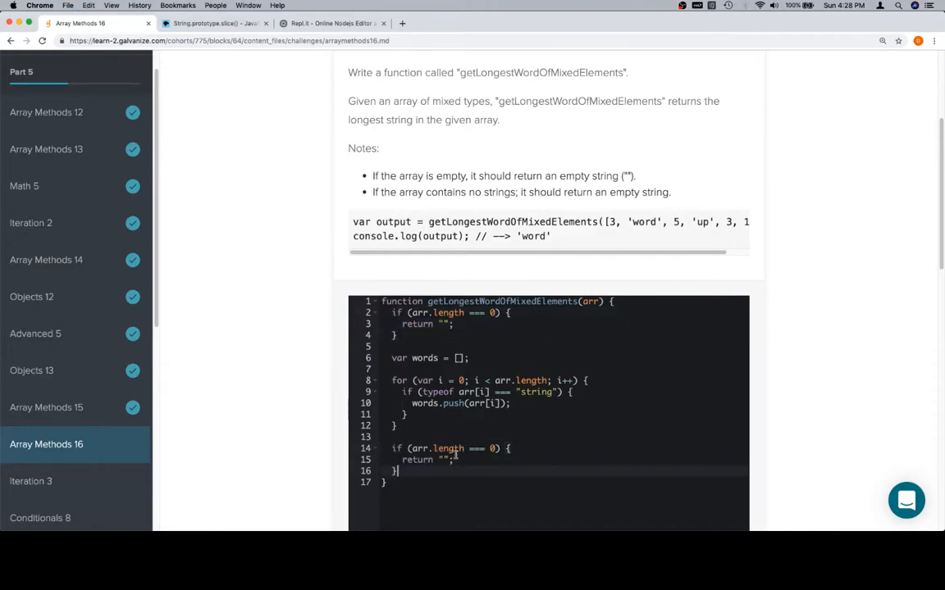
# Make the second empty check test words.length and add a blank line after it
pyautogui.scroll(-3)
pyautogui.write('words')
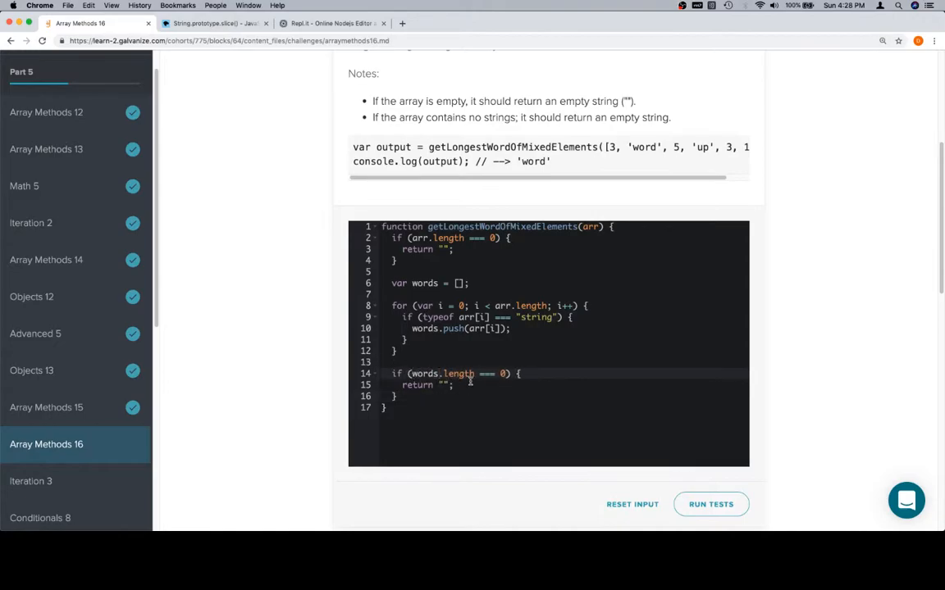
pyautogui.moveTo(576, 349)
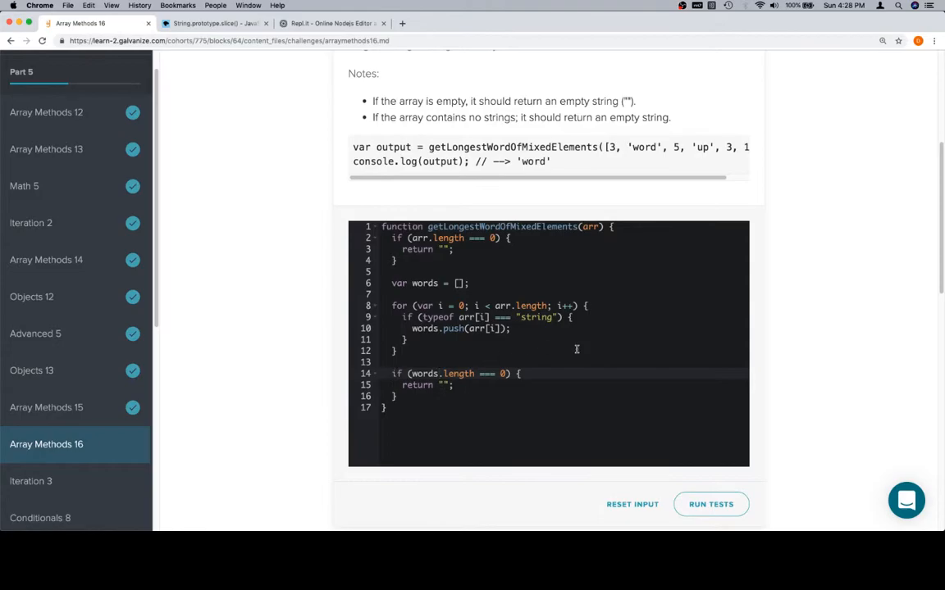
pyautogui.moveTo(527, 363)
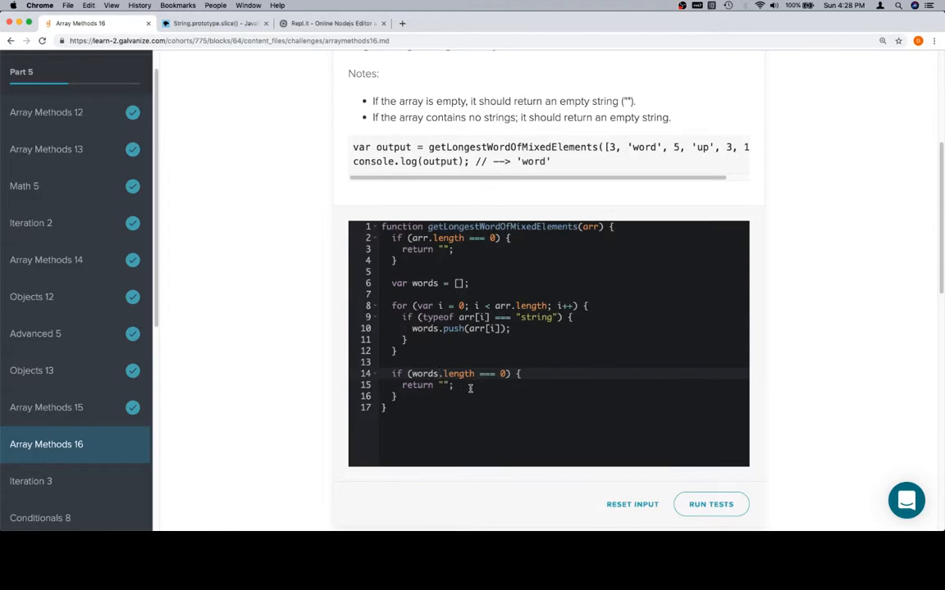
pyautogui.moveTo(564, 285)
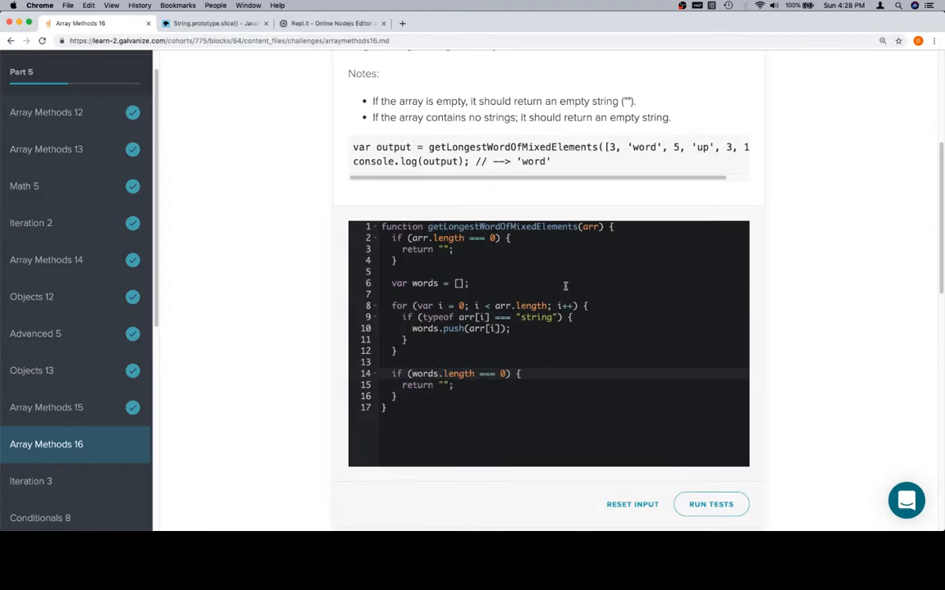
pyautogui.moveTo(410, 333)
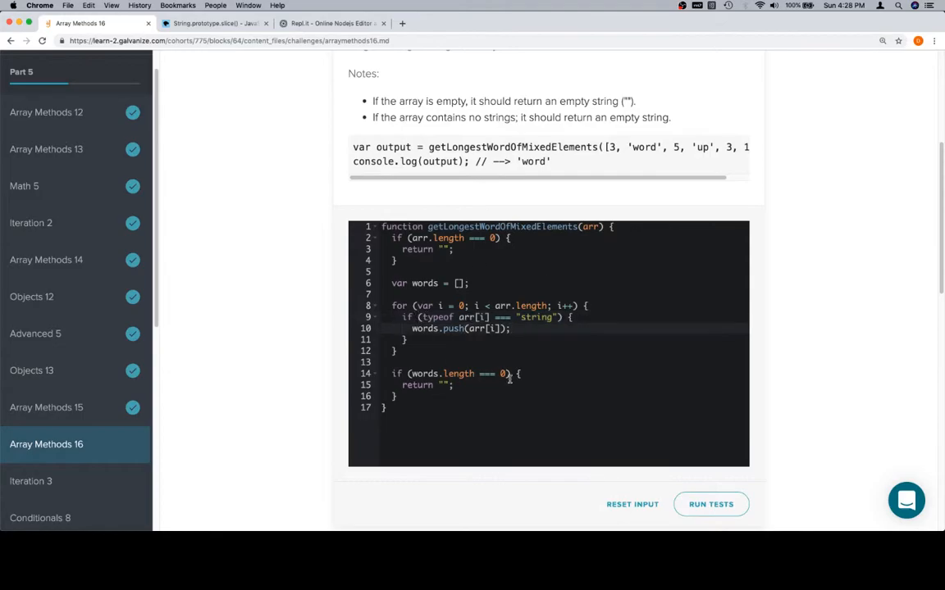
pyautogui.moveTo(414, 420)
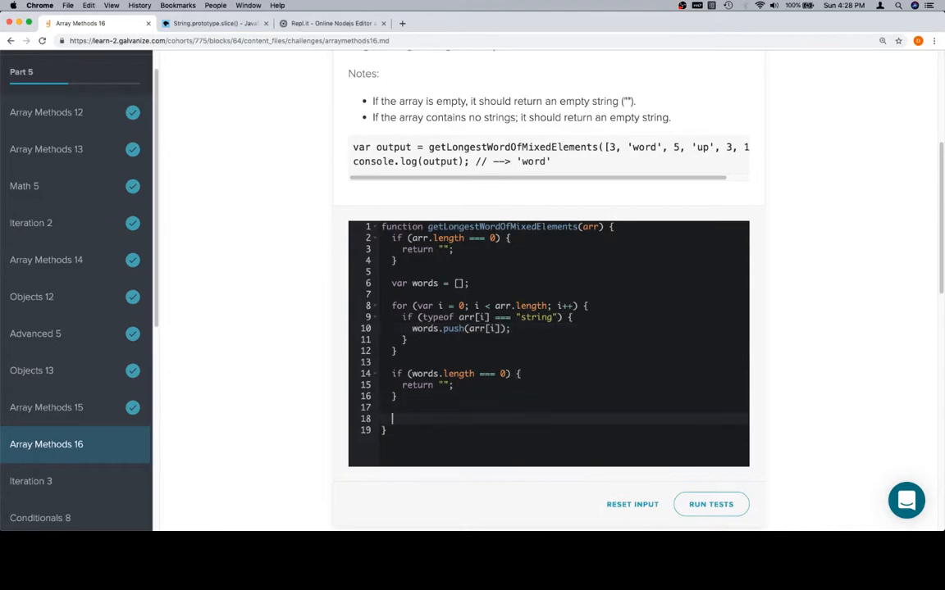
pyautogui.scroll(-3)
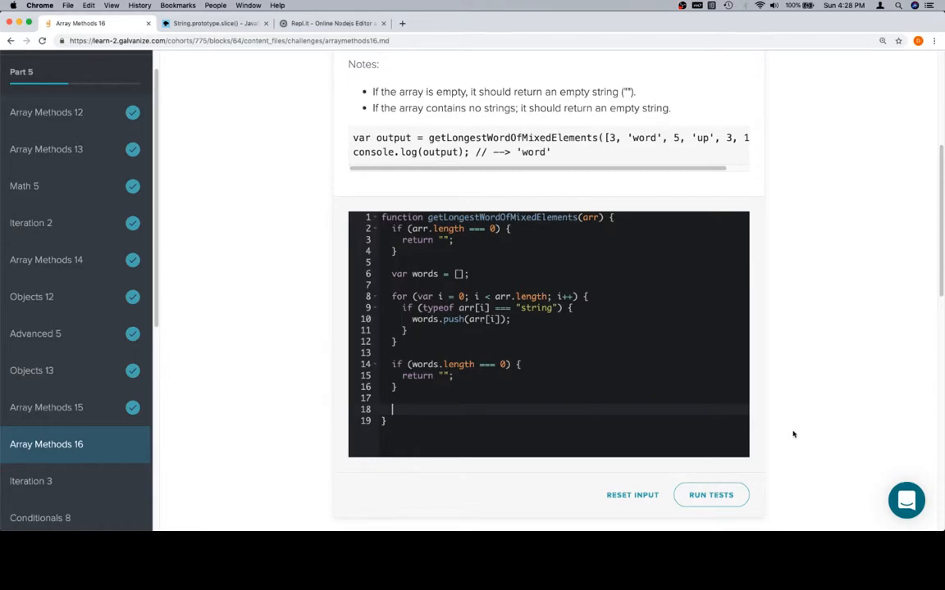
# Set var longest = words[0] and start a for loop over words.length
pyautogui.write('var longest')
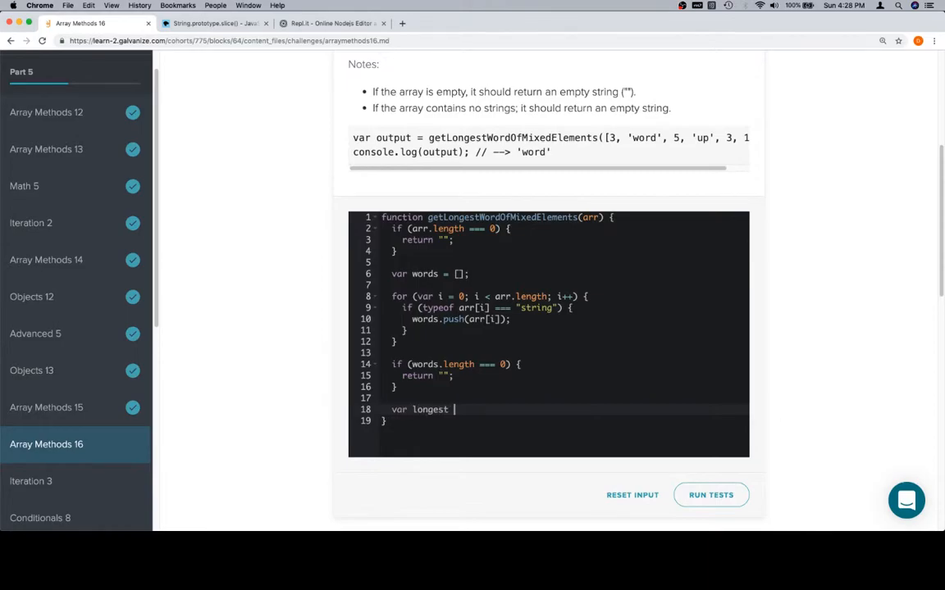
pyautogui.write('=')
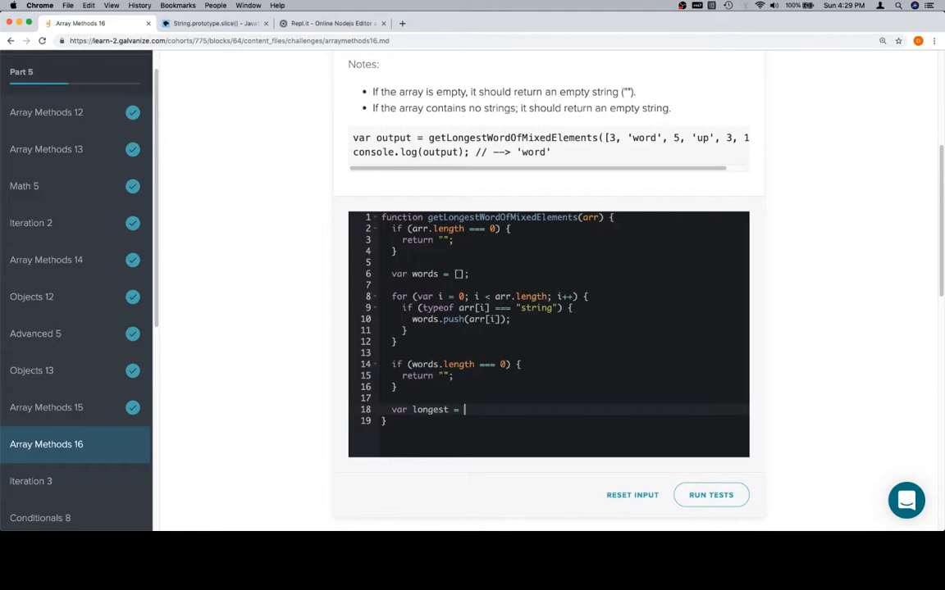
pyautogui.write('words[]')
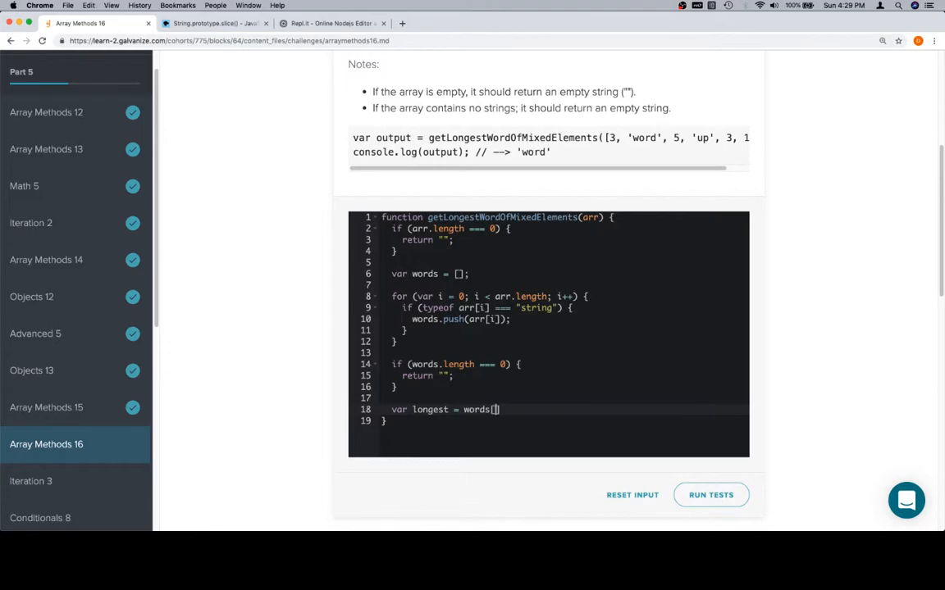
pyautogui.write('0];')
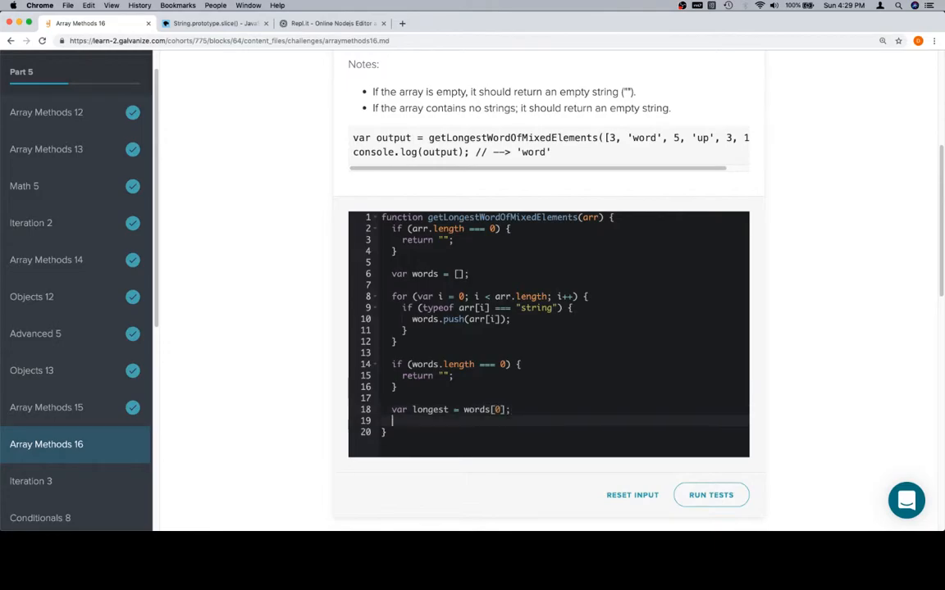
pyautogui.write('for (var i = 1; i <')
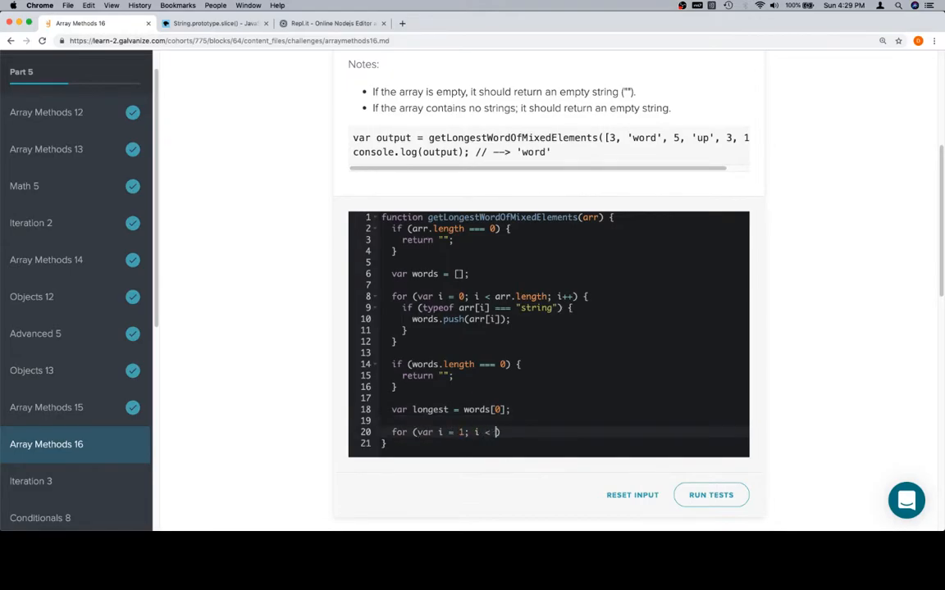
pyautogui.write('words.length; i++')
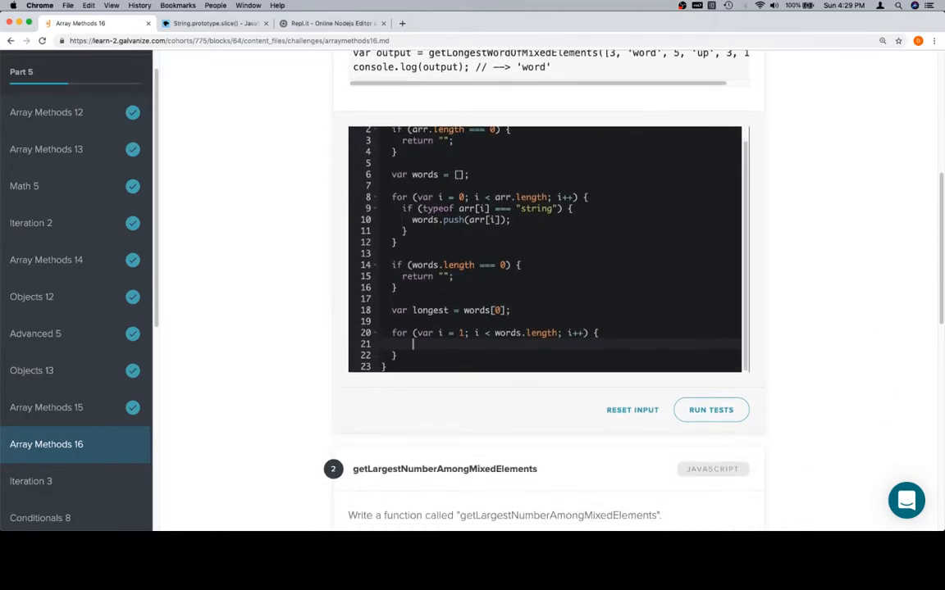
# Replace longest with words[i] whenever it is longer, then return longest
pyautogui.write('if ()')
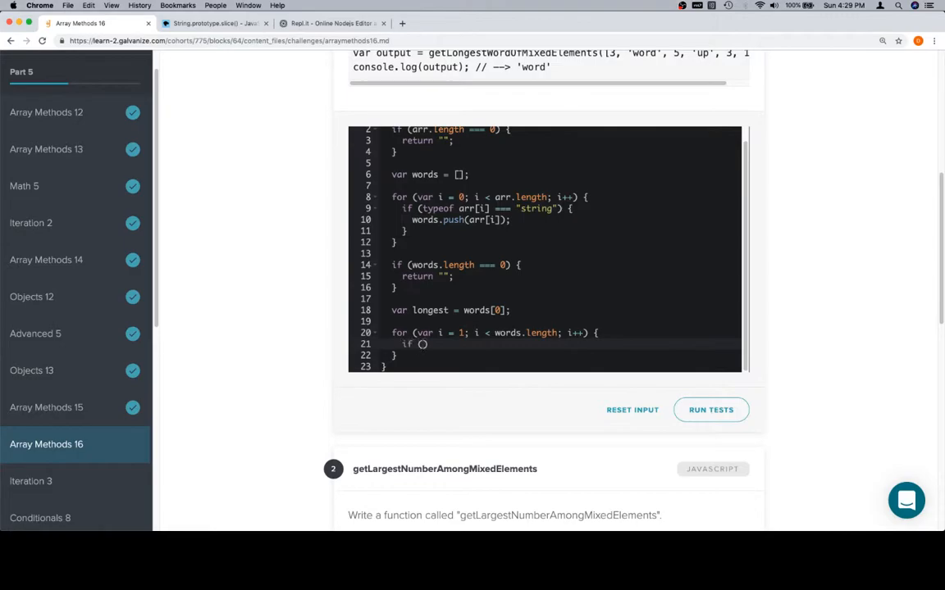
pyautogui.write('words[]')
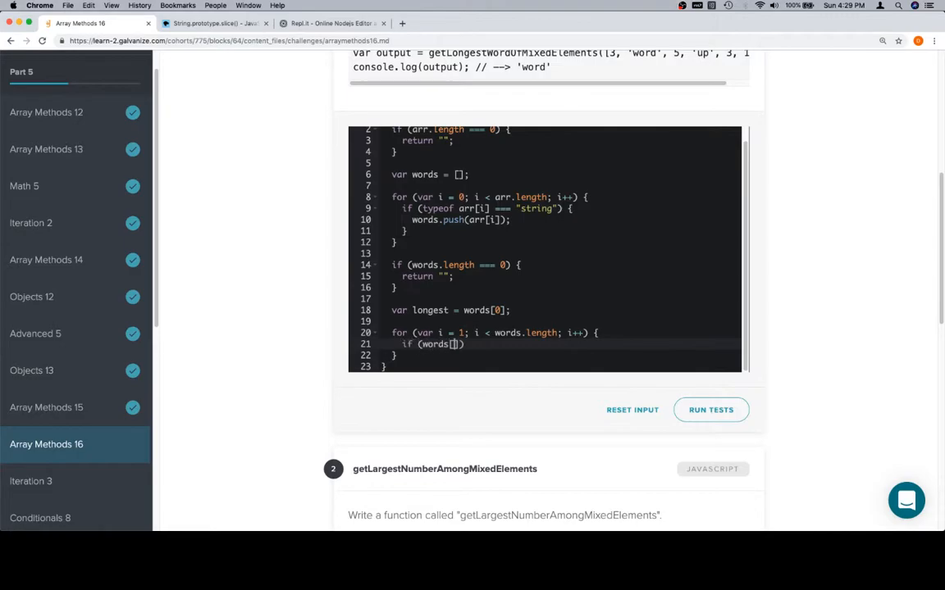
pyautogui.write('i')
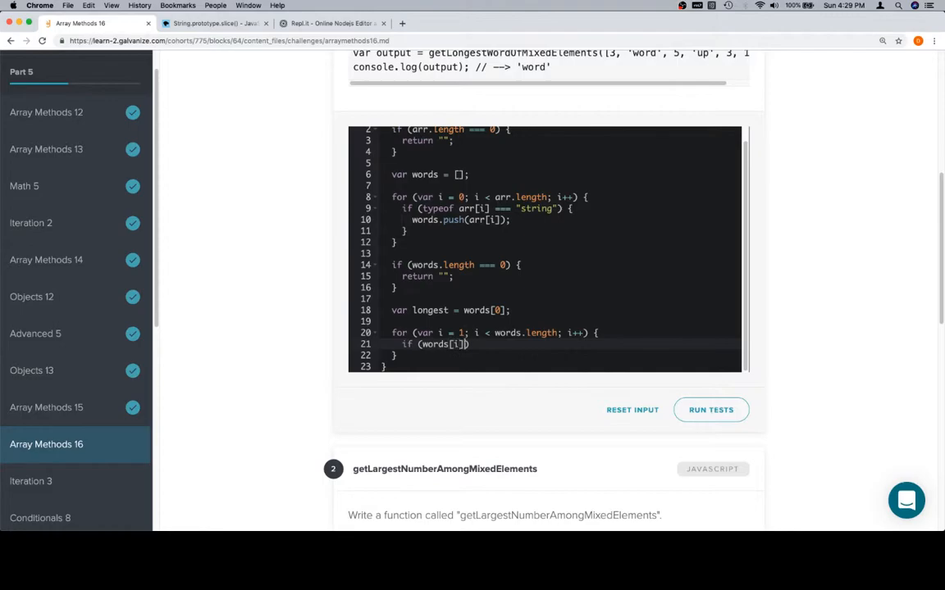
pyautogui.write('.length >')
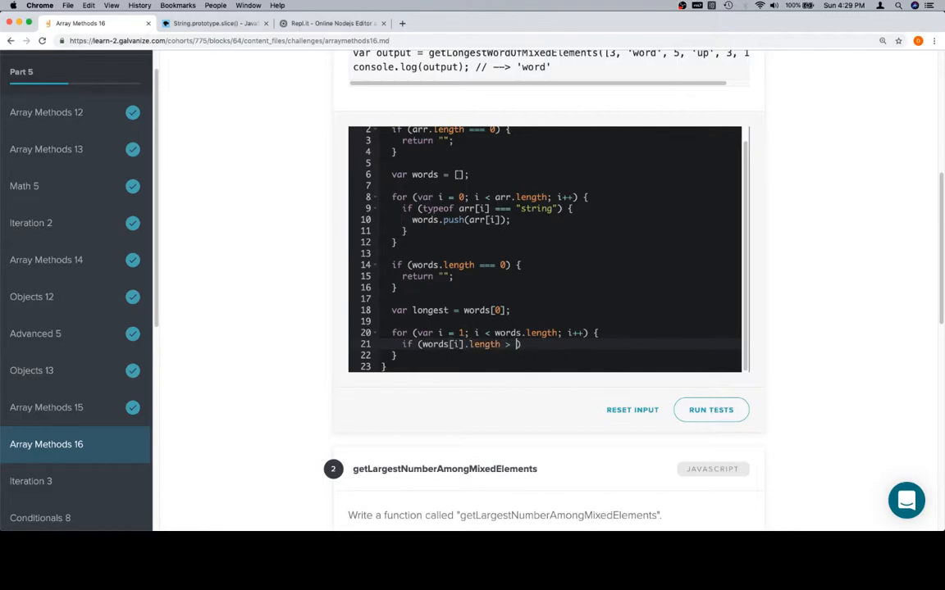
pyautogui.write('longest.')
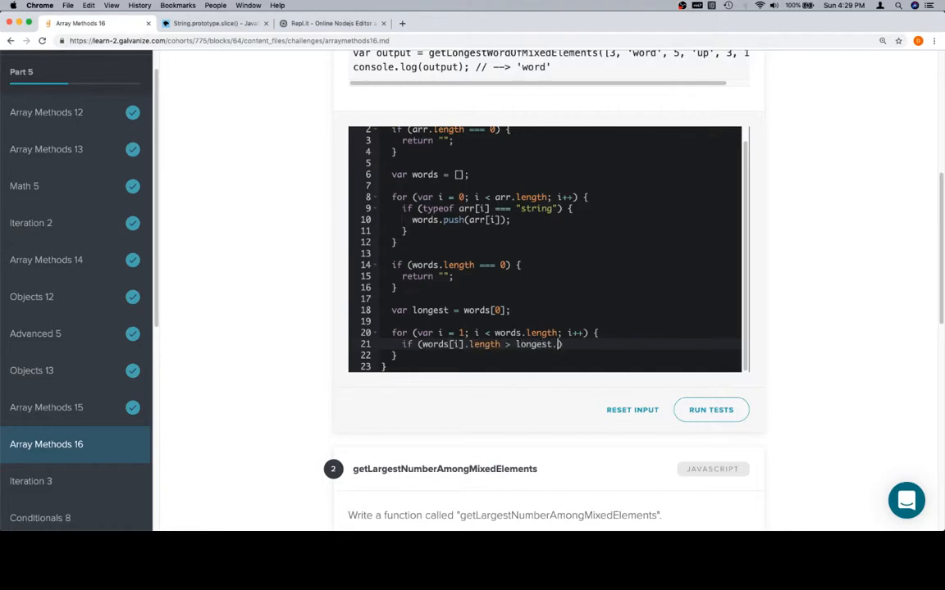
pyautogui.write('length) {')
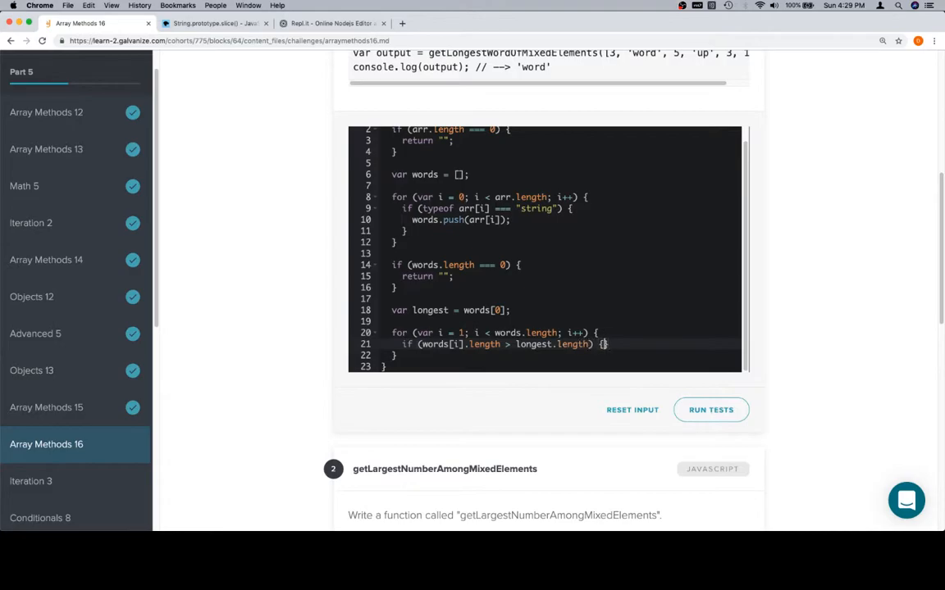
pyautogui.write('longes')
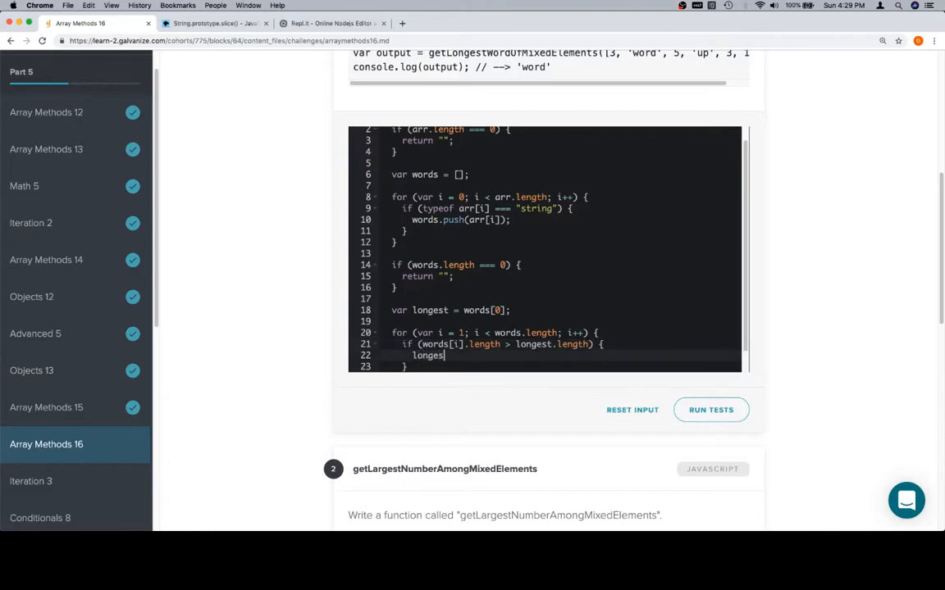
pyautogui.write('= words[i];')
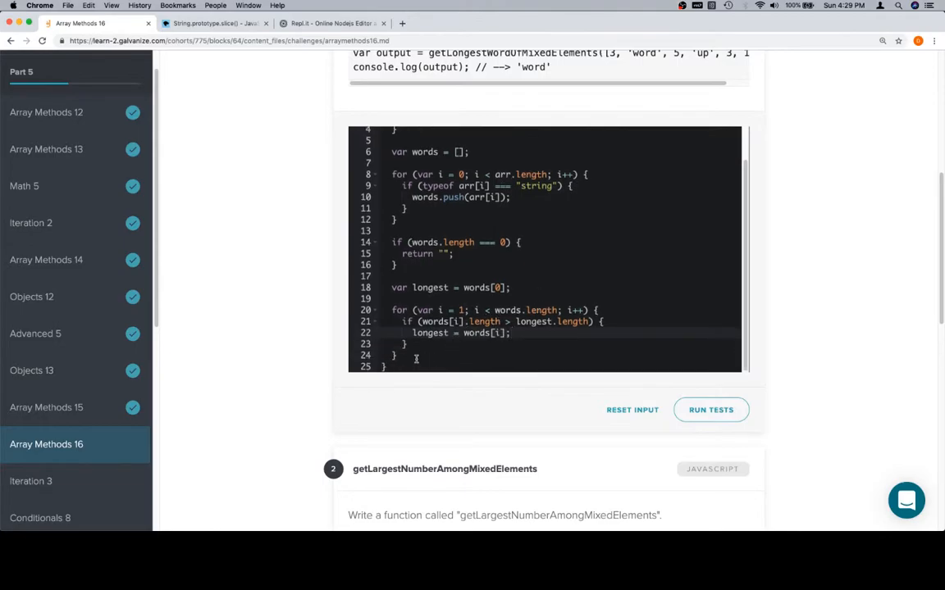
pyautogui.write('return')
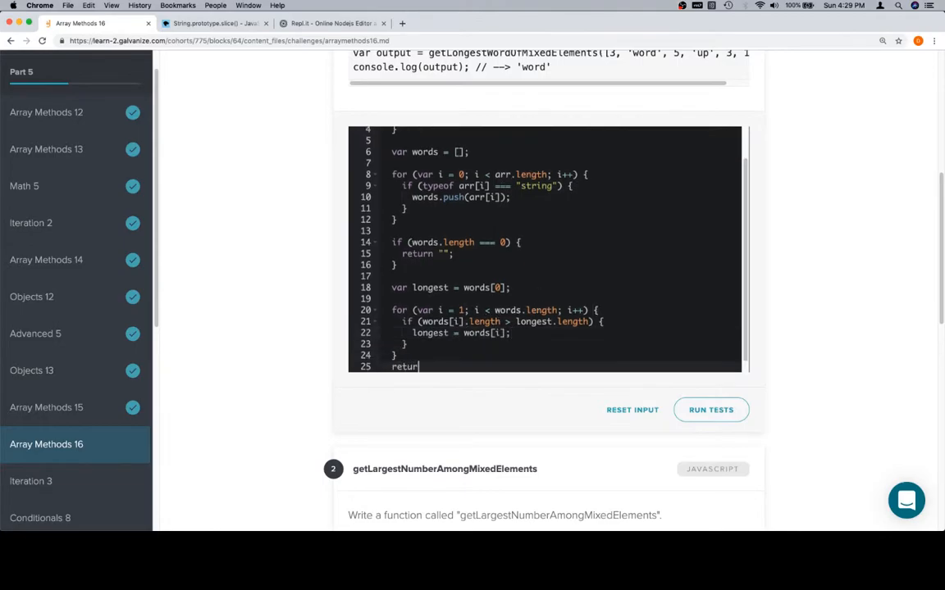
pyautogui.write('longest;')
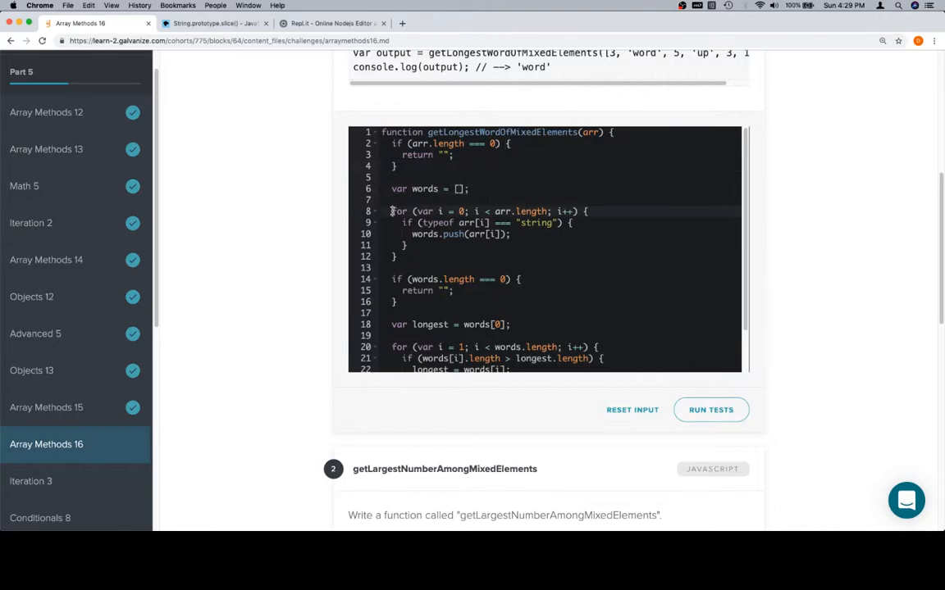
pyautogui.moveTo(390, 210); pyautogui.dragTo(396, 255)
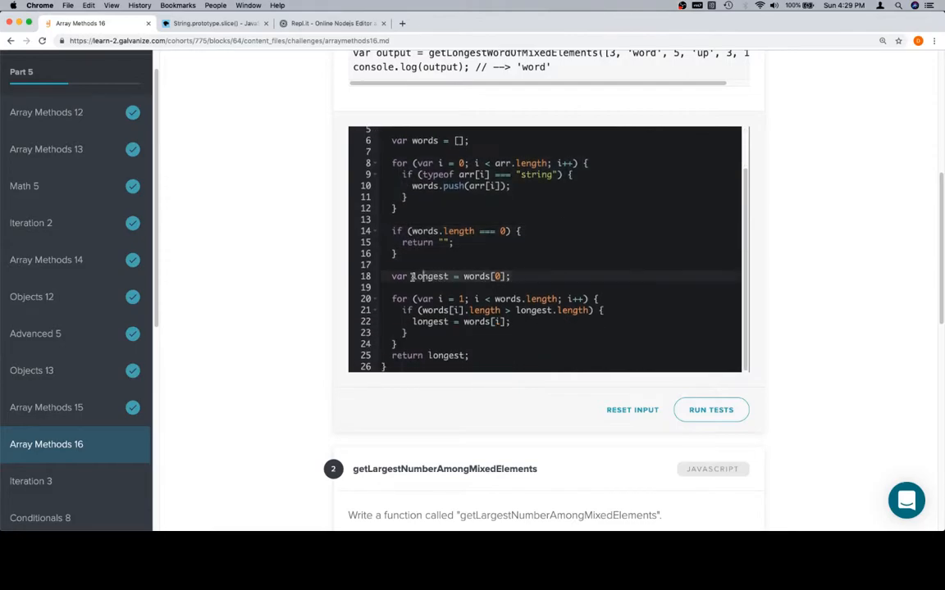
pyautogui.scroll(-3)
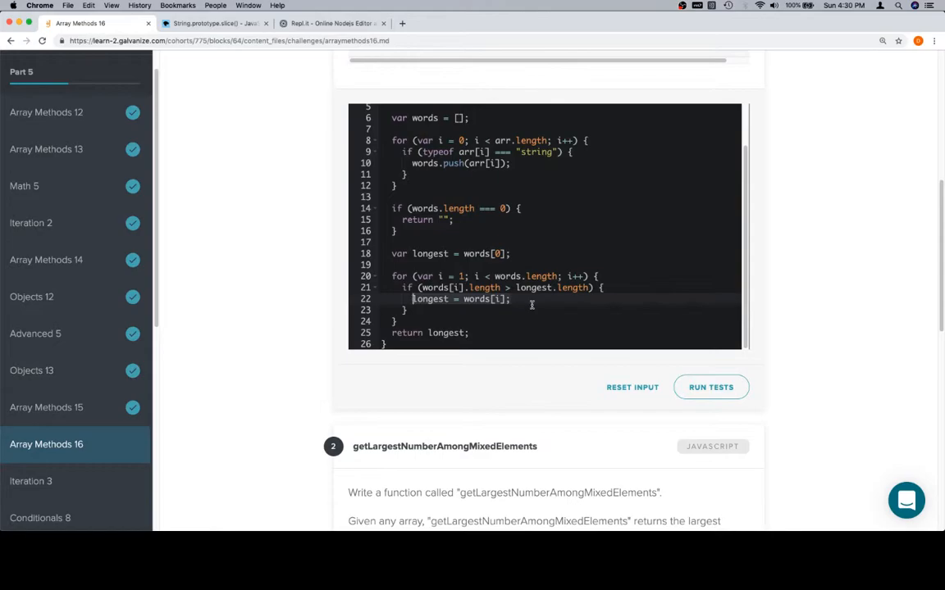
pyautogui.scroll(-3)
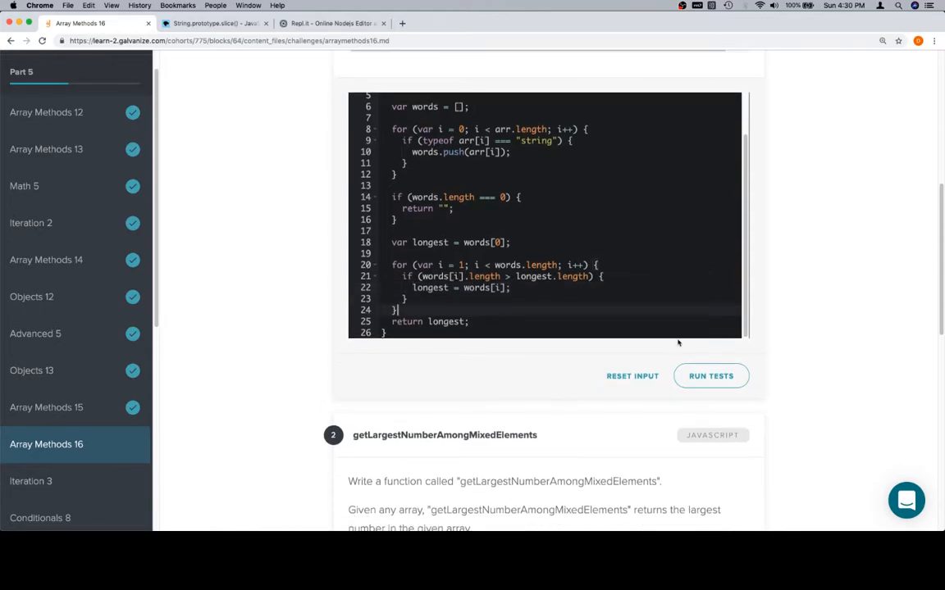
# Run the tests on getLongestWordOfMixedElements, then clear the next editor's placeholder
pyautogui.click(710, 375)
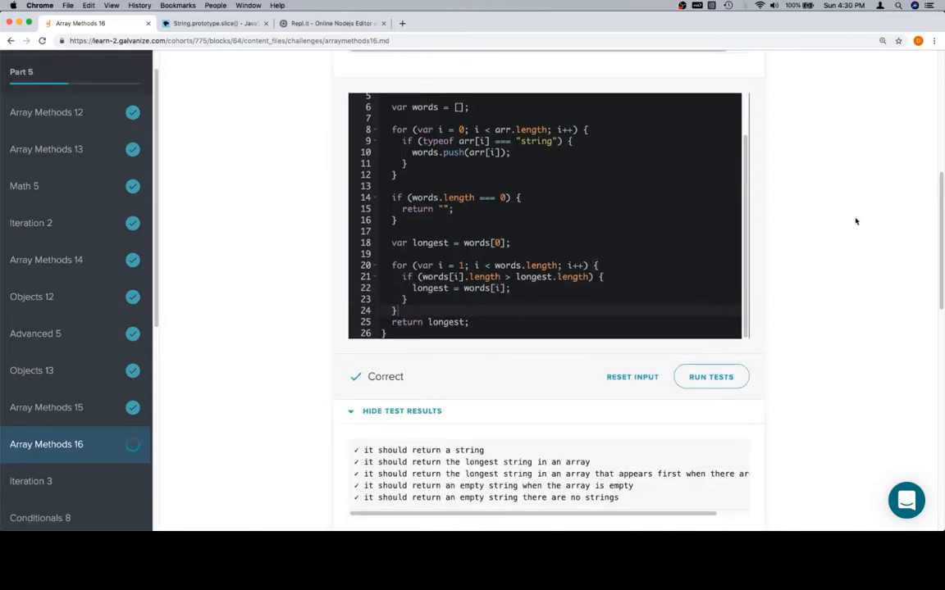
pyautogui.scroll(-3)
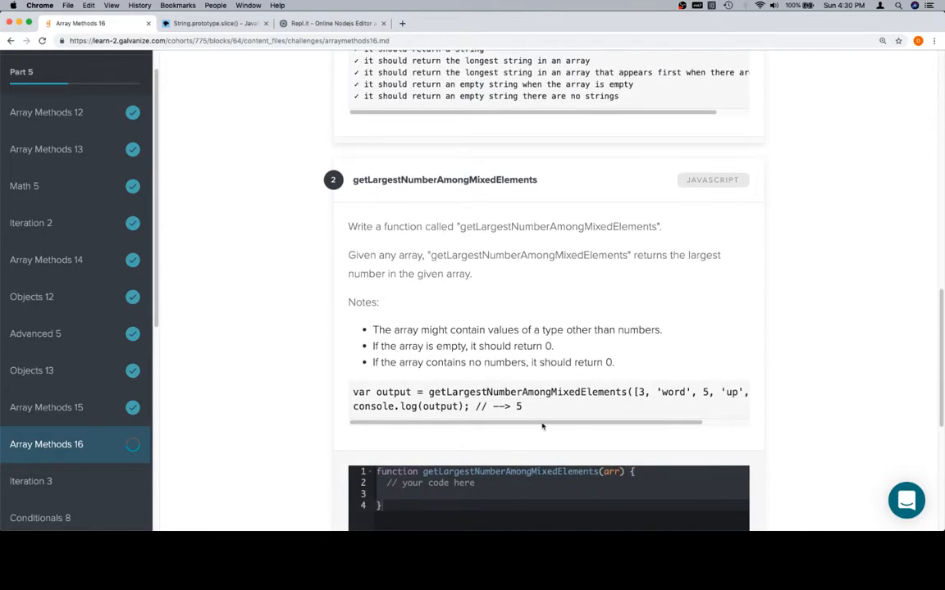
pyautogui.click(426, 403)
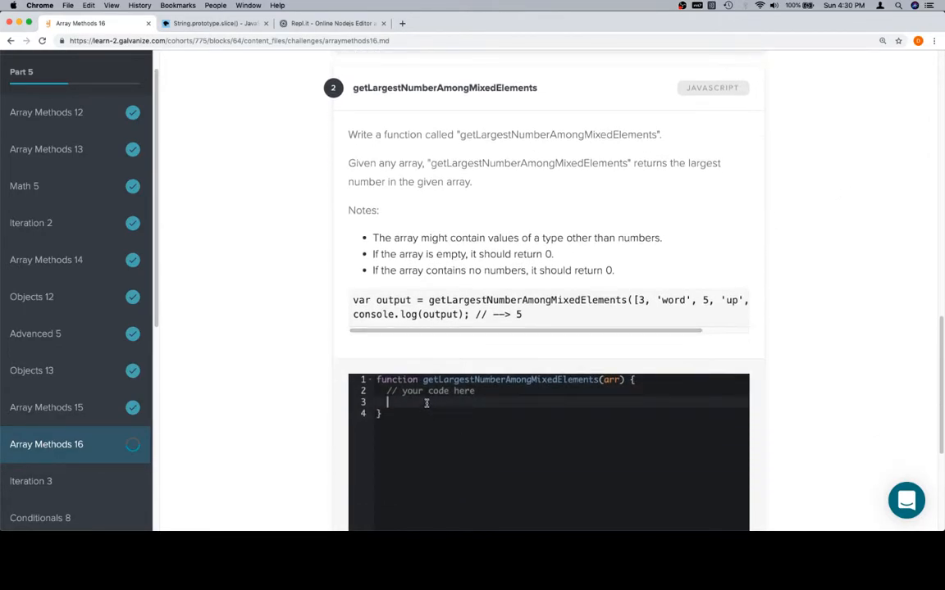
pyautogui.press('Backspace')
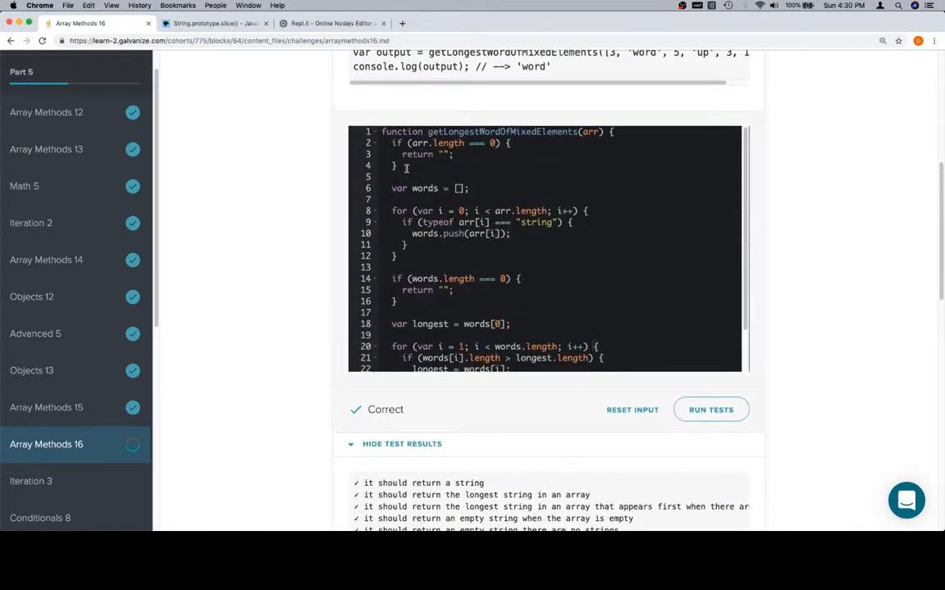
pyautogui.moveTo(406, 304)
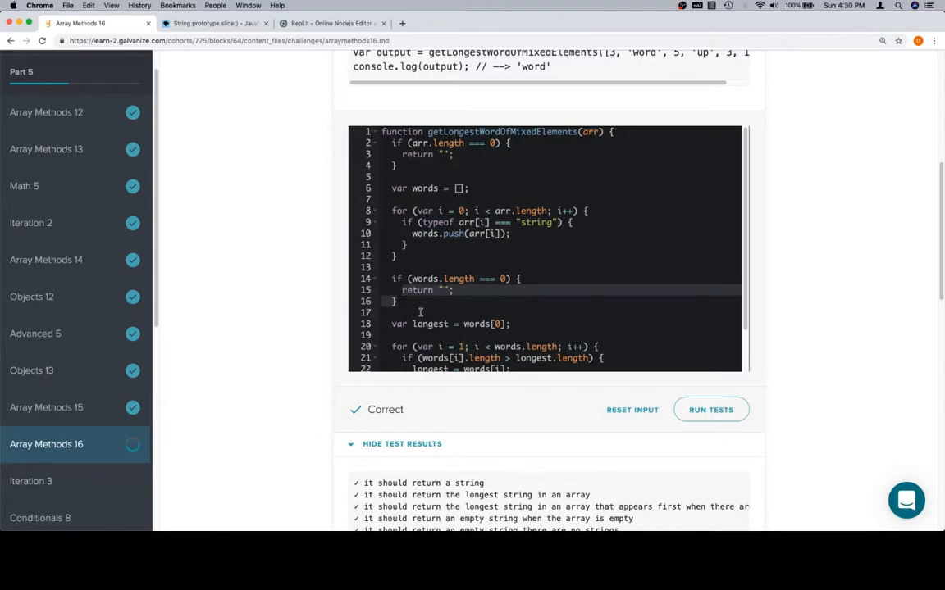
# Copy the longest-word function body into the getLargestNumberAmongMixedElements editor
pyautogui.scroll(-3)
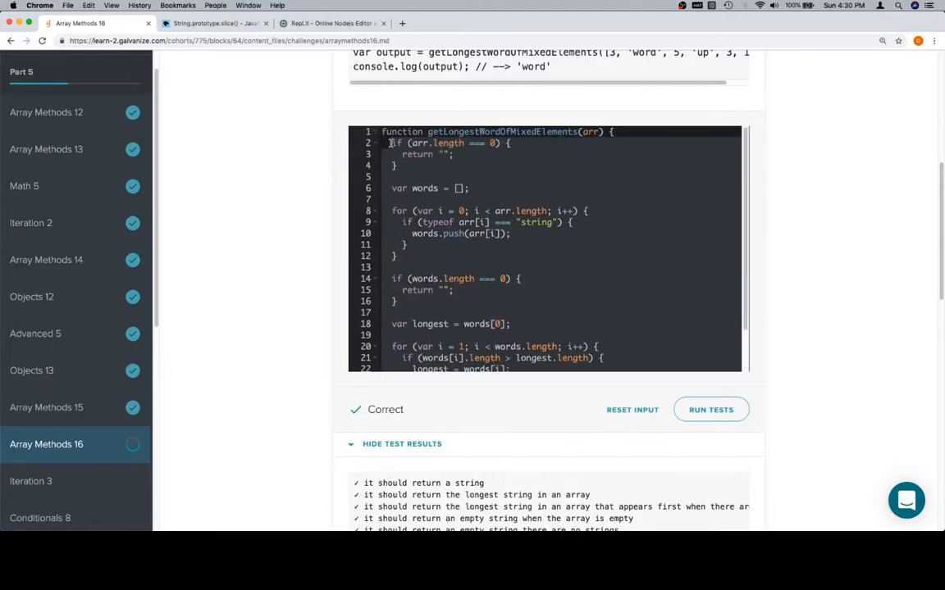
pyautogui.scroll(-3)
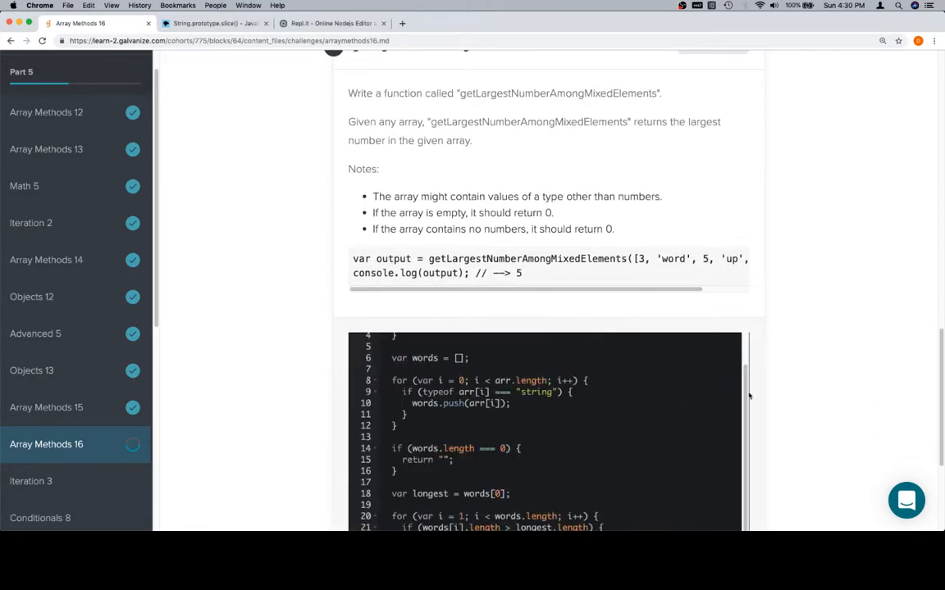
pyautogui.scroll(-3)
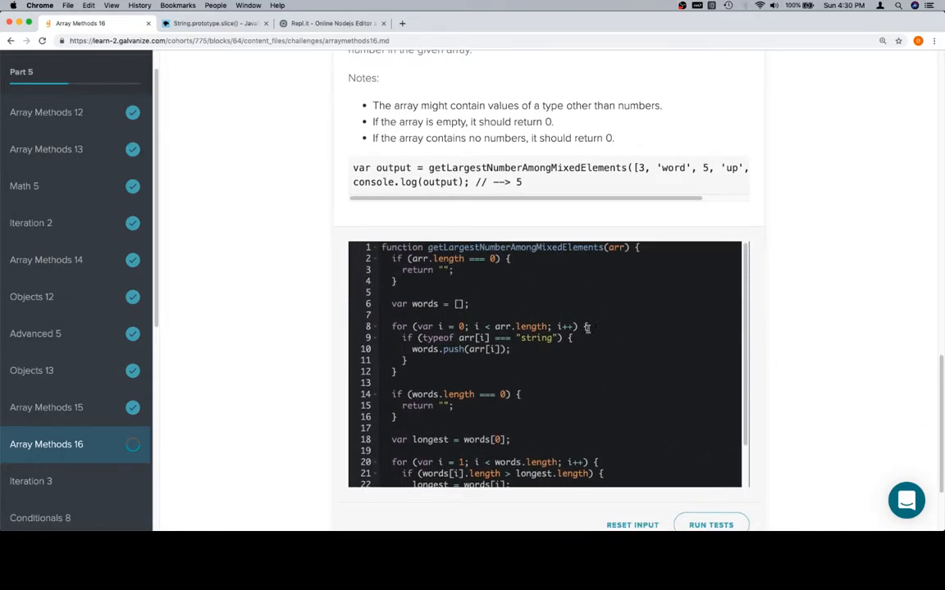
# Rename words to nums, filter on "number", and track nums[i] > largest
pyautogui.write('n')
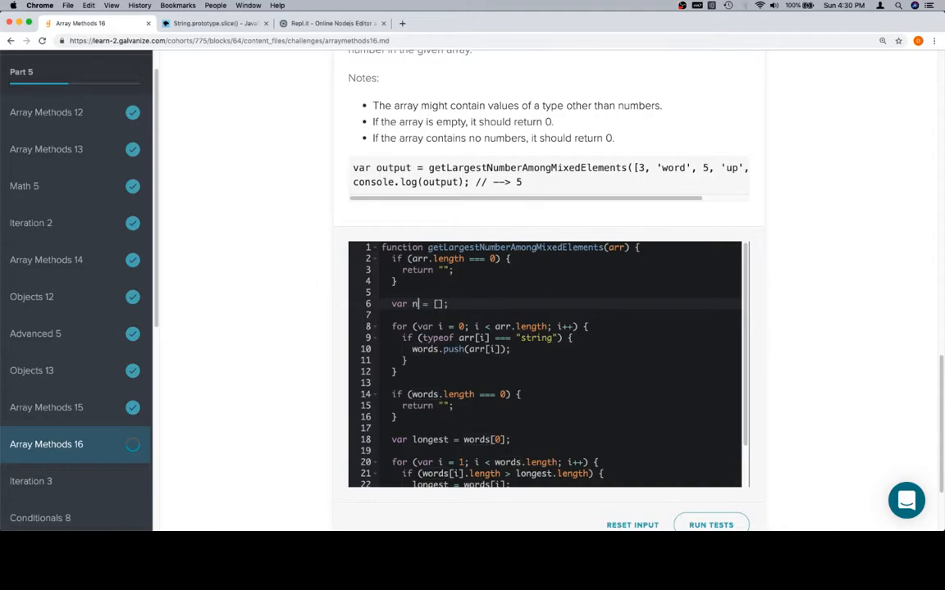
pyautogui.write('um')
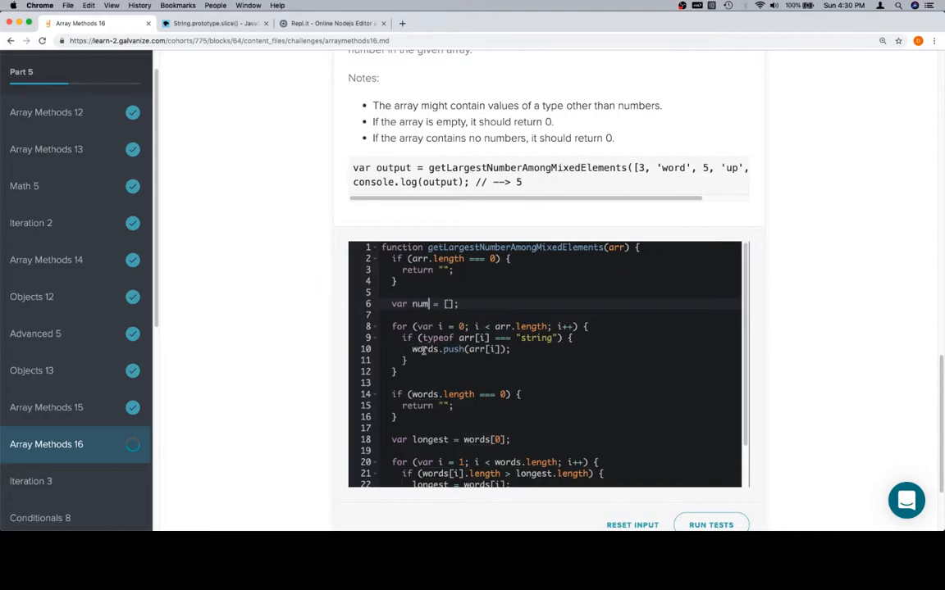
pyautogui.write('s')
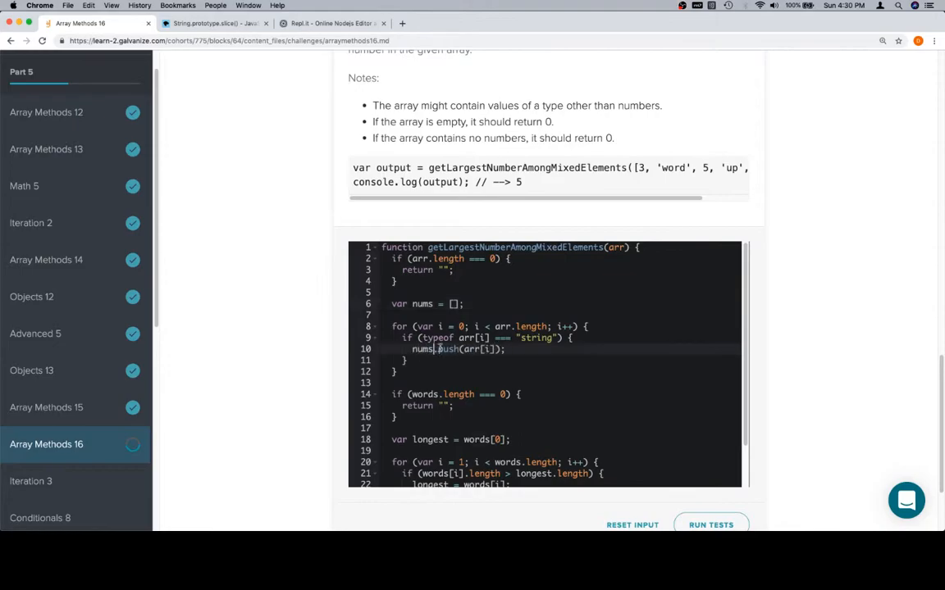
pyautogui.write('num')
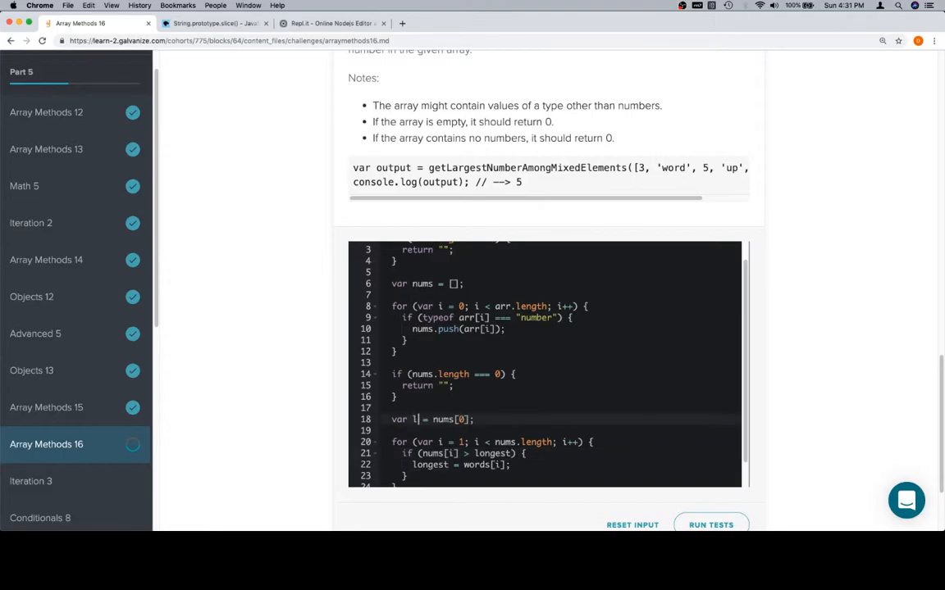
pyautogui.write('argest')
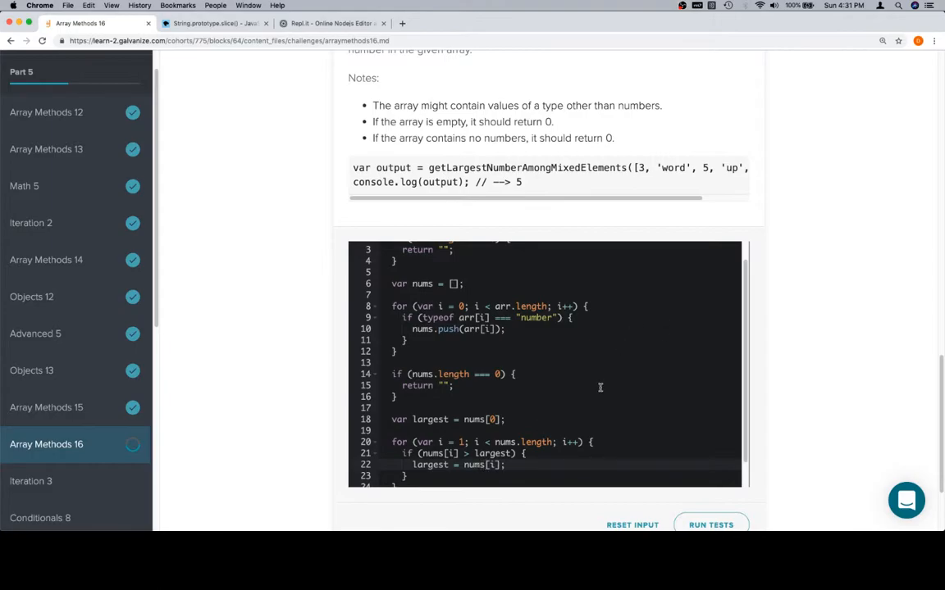
pyautogui.scroll(-3)
pyautogui.write('0')
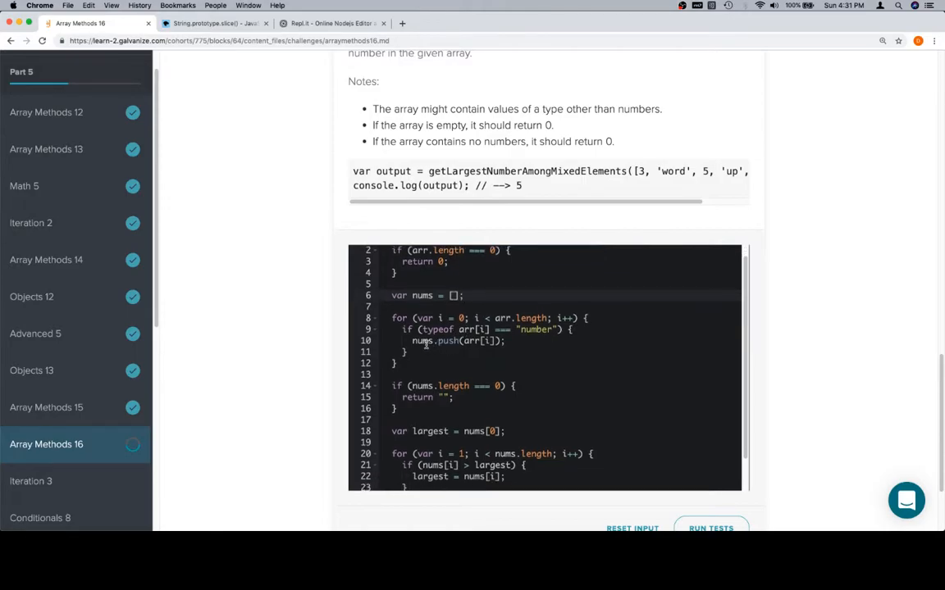
# Return 0 for both empty cases and return largest, then run the tests to Correct
pyautogui.scroll(-3)
pyautogui.write('0')
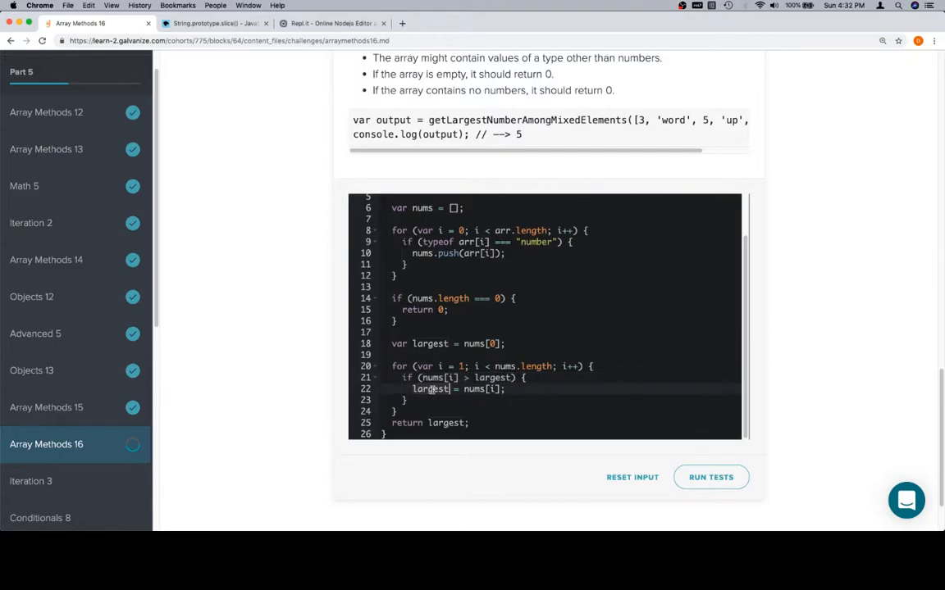
pyautogui.scroll(-3)
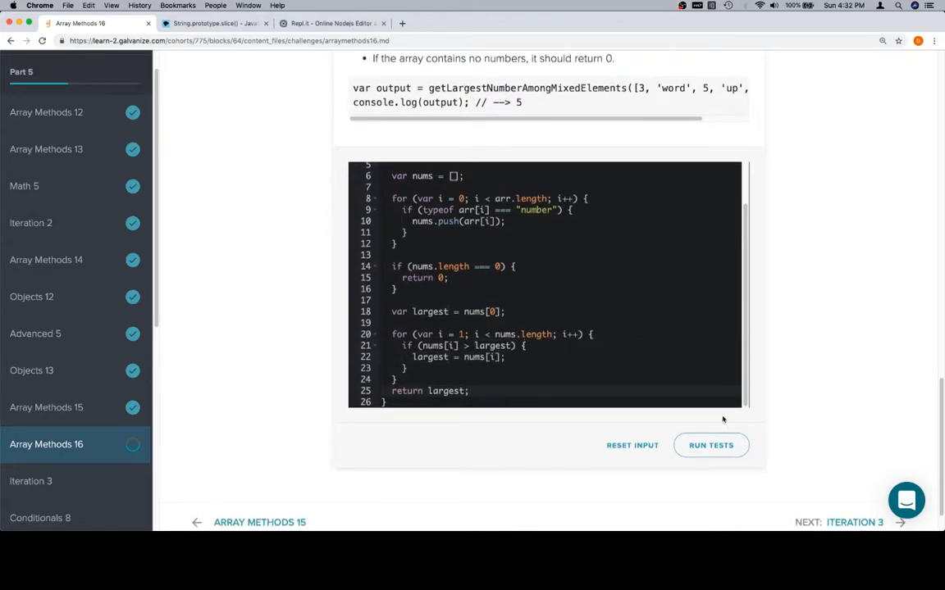
pyautogui.click(710, 446)
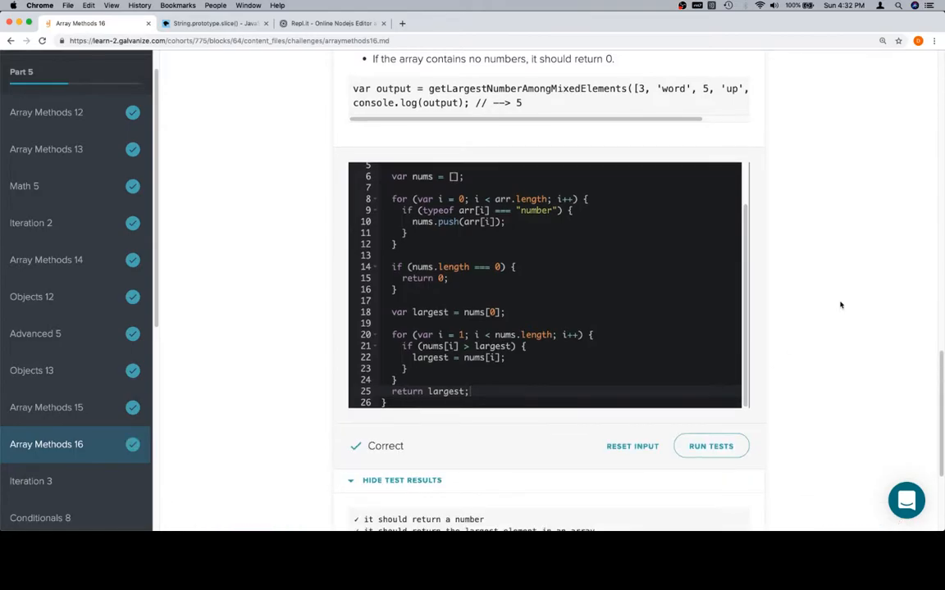